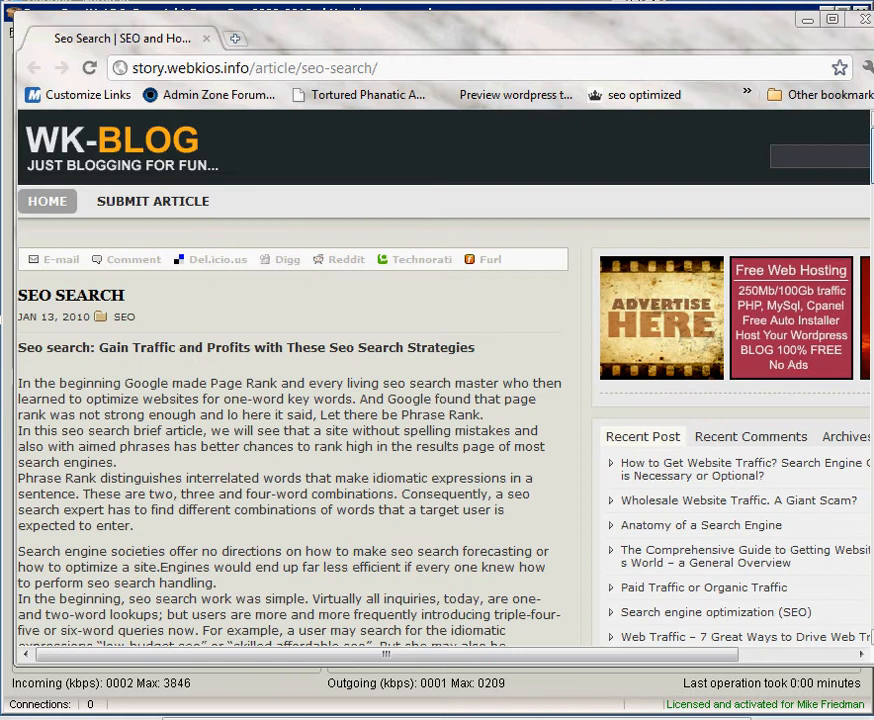
scroll(down, 3)
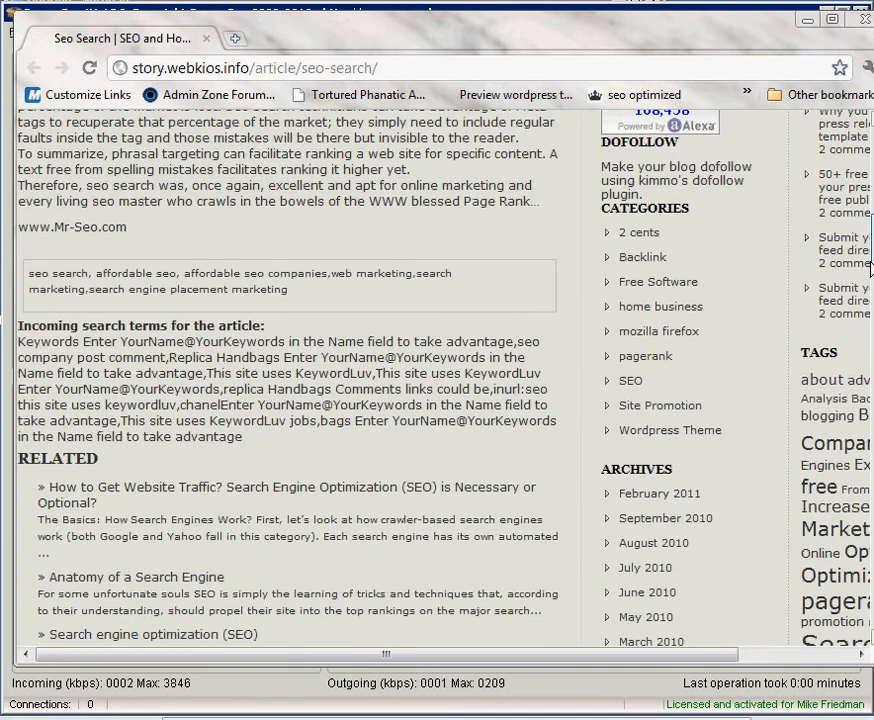
scroll(down, 3)
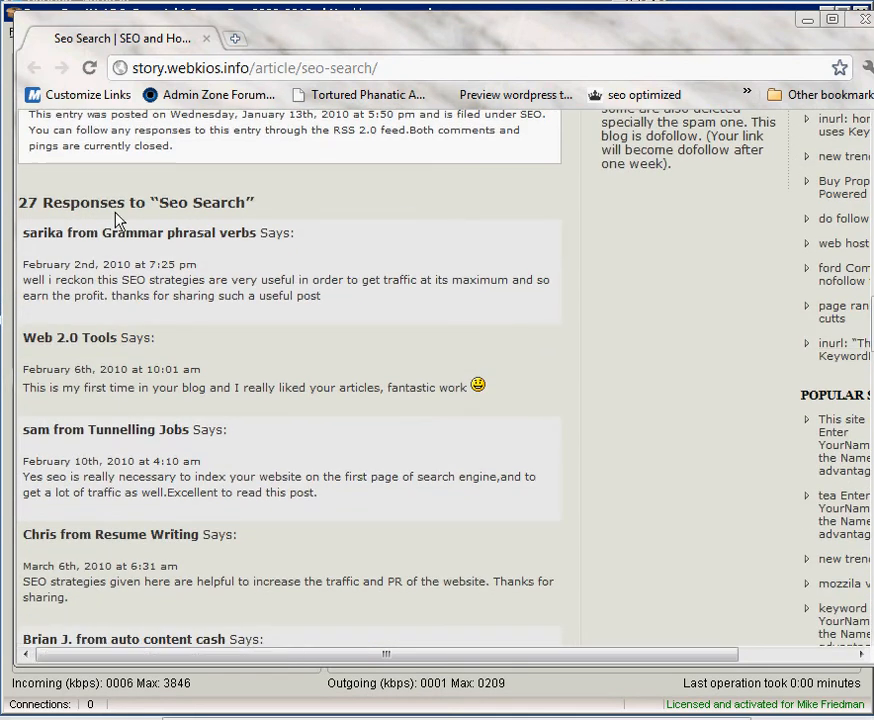
mouse_move(178, 232)
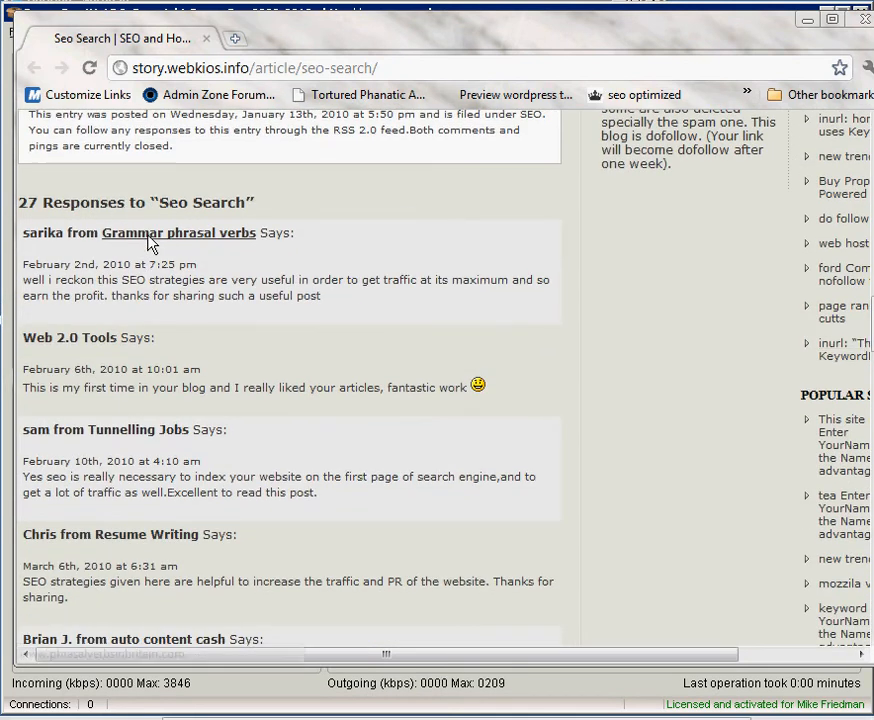
mouse_move(138, 428)
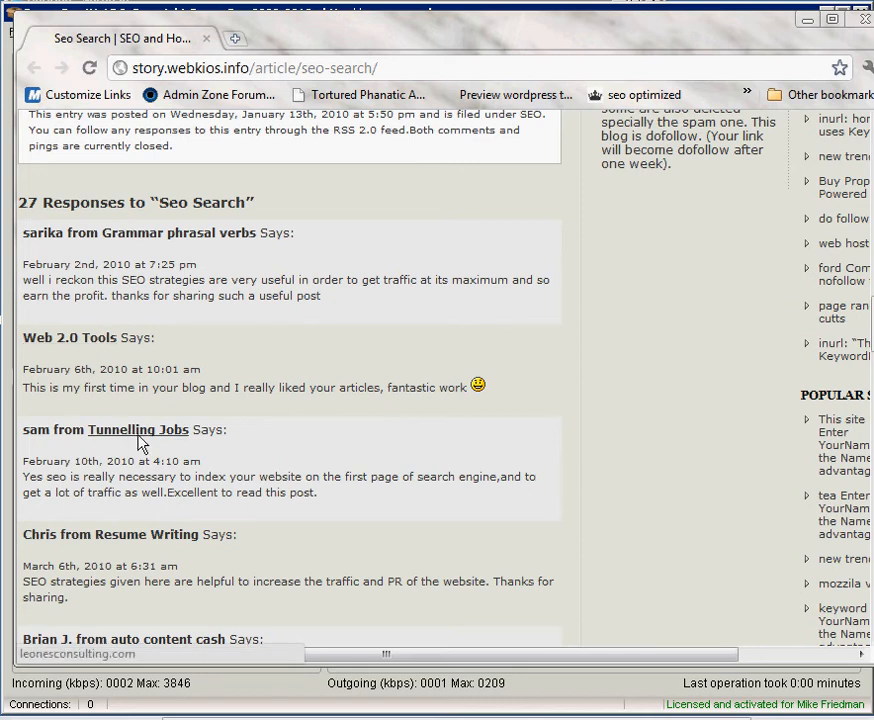
scroll(down, 3)
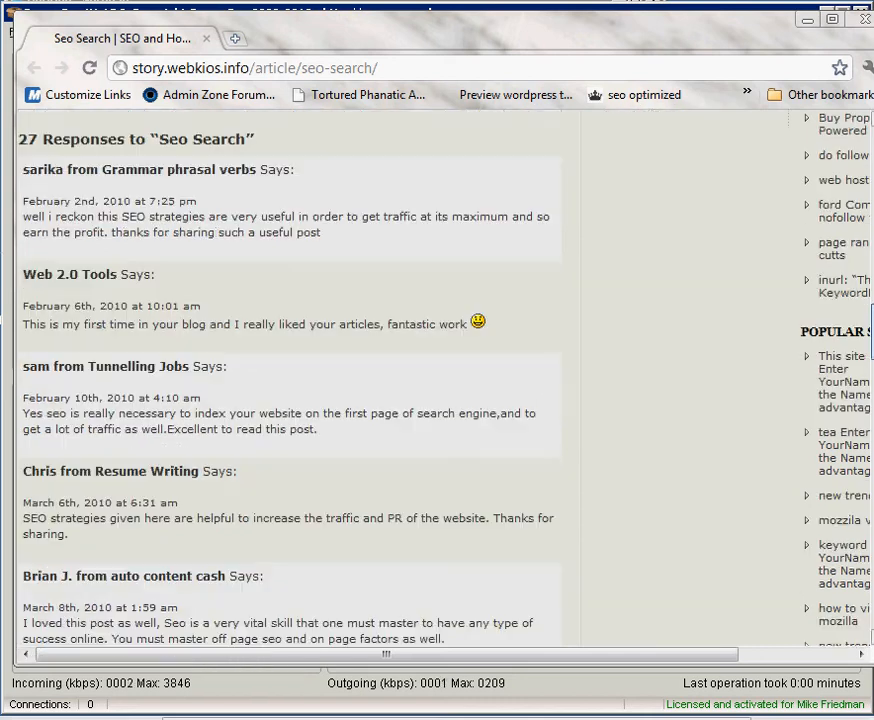
scroll(down, 3)
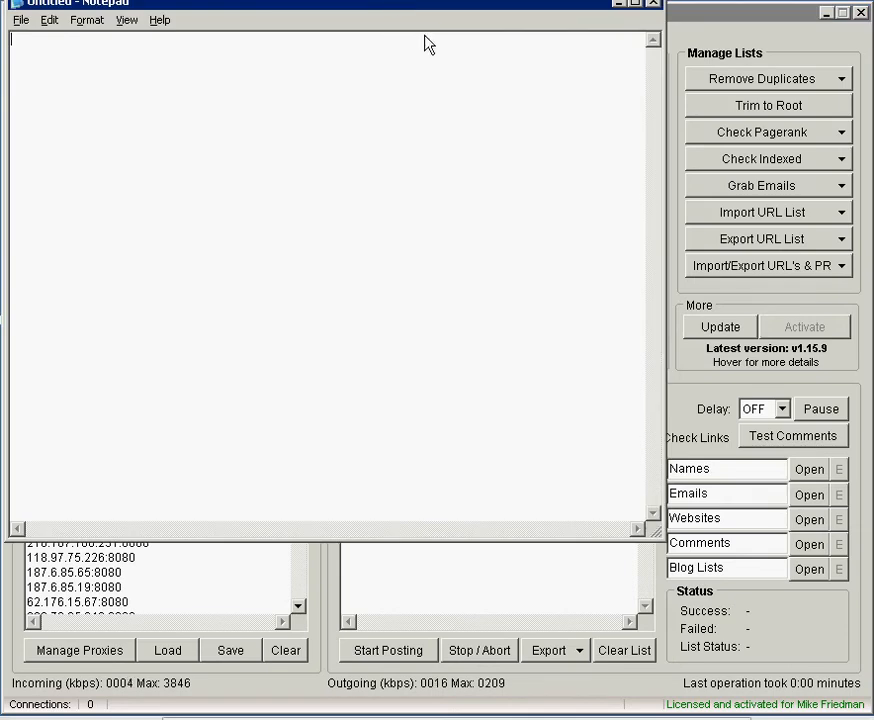
text(http://story.webkios.info/article/seo-search/)
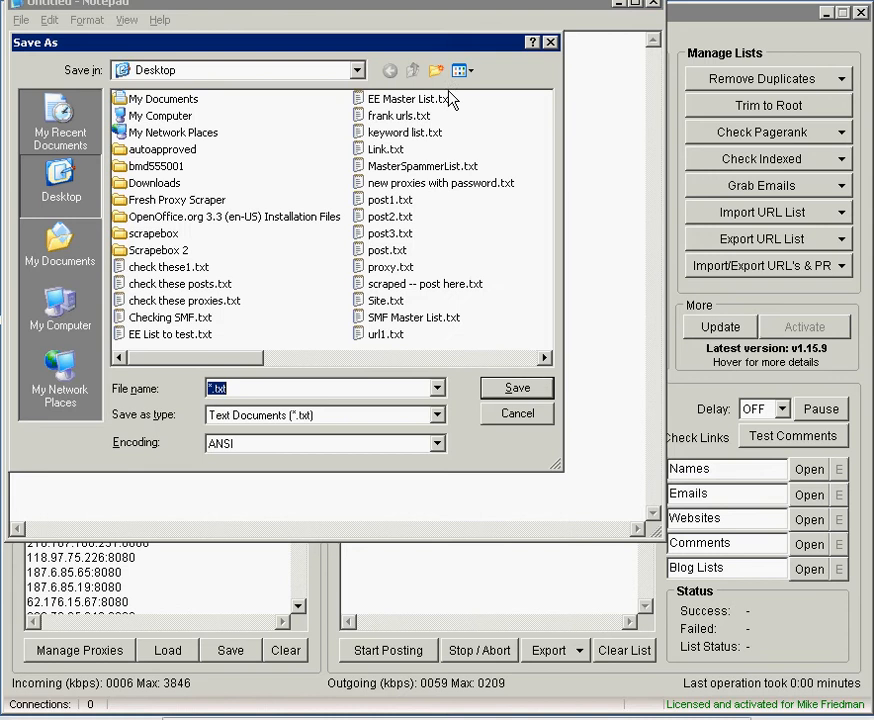
text(url)
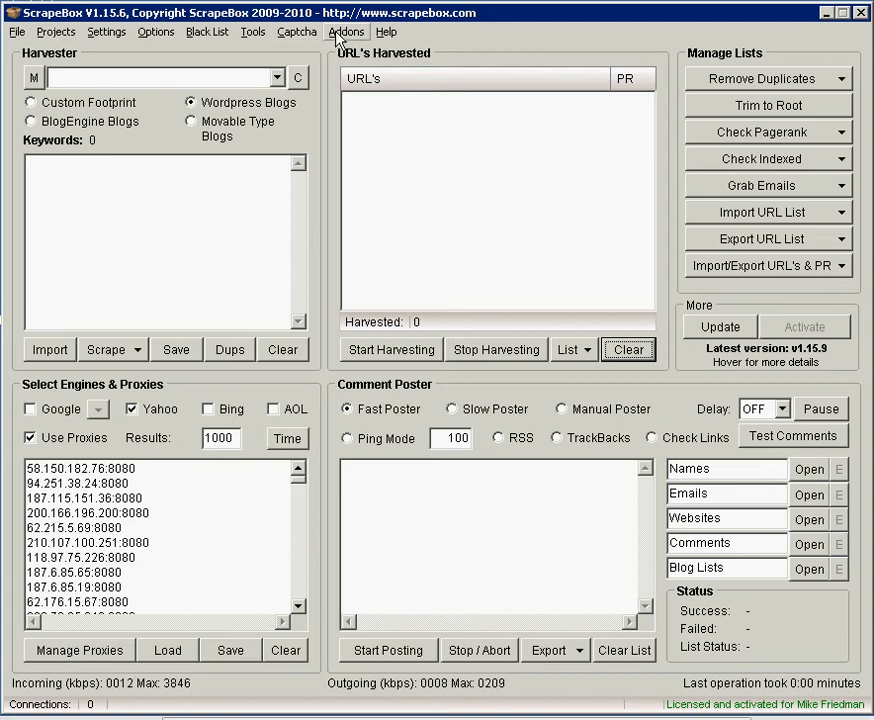
Launch the ScrapeBox Link Extractor from the Addons menu.
click(346, 32)
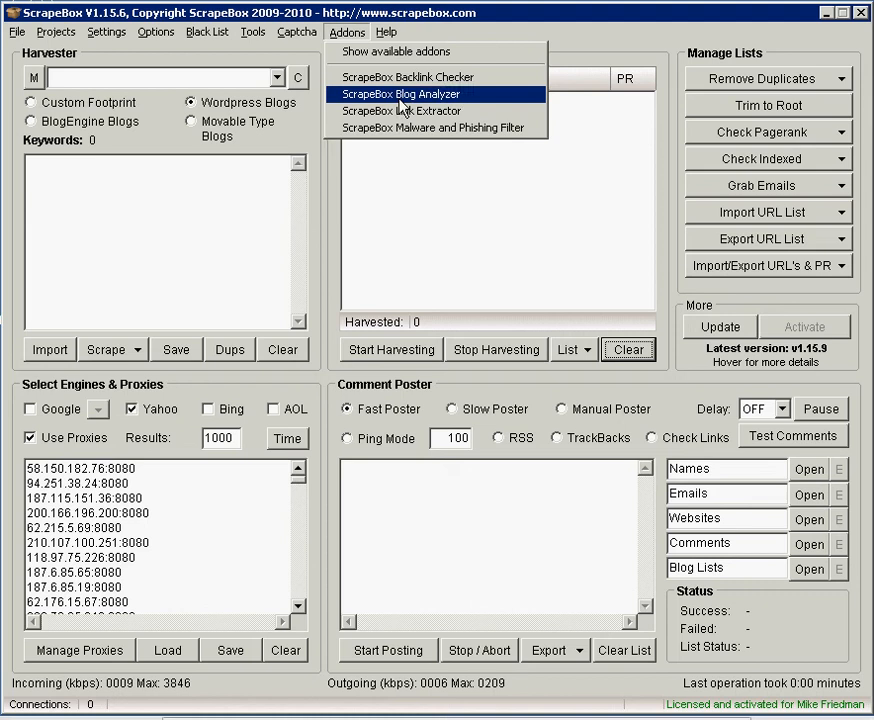
mouse_move(396, 52)
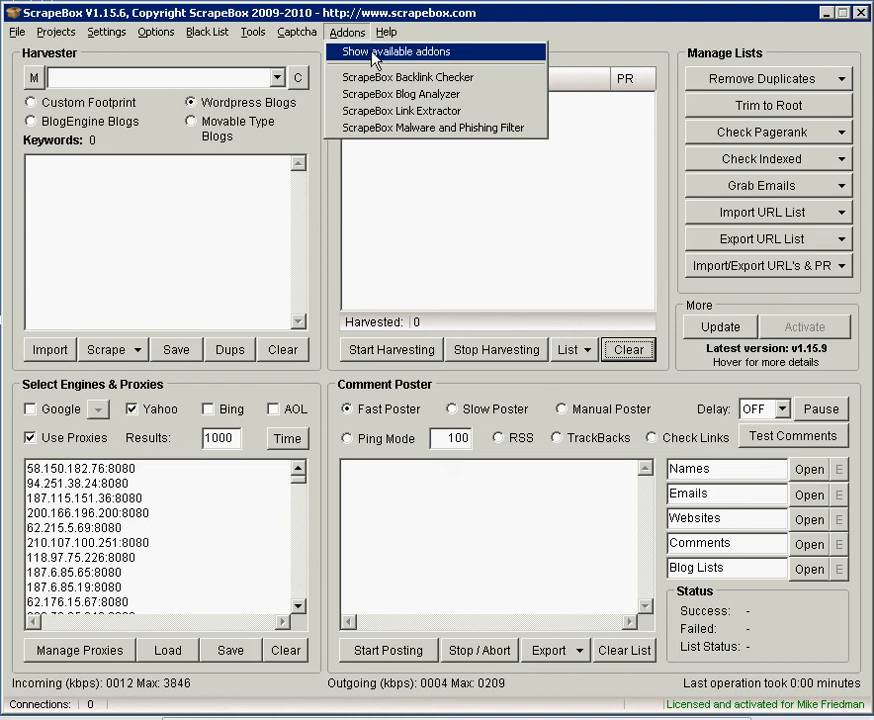
mouse_move(400, 94)
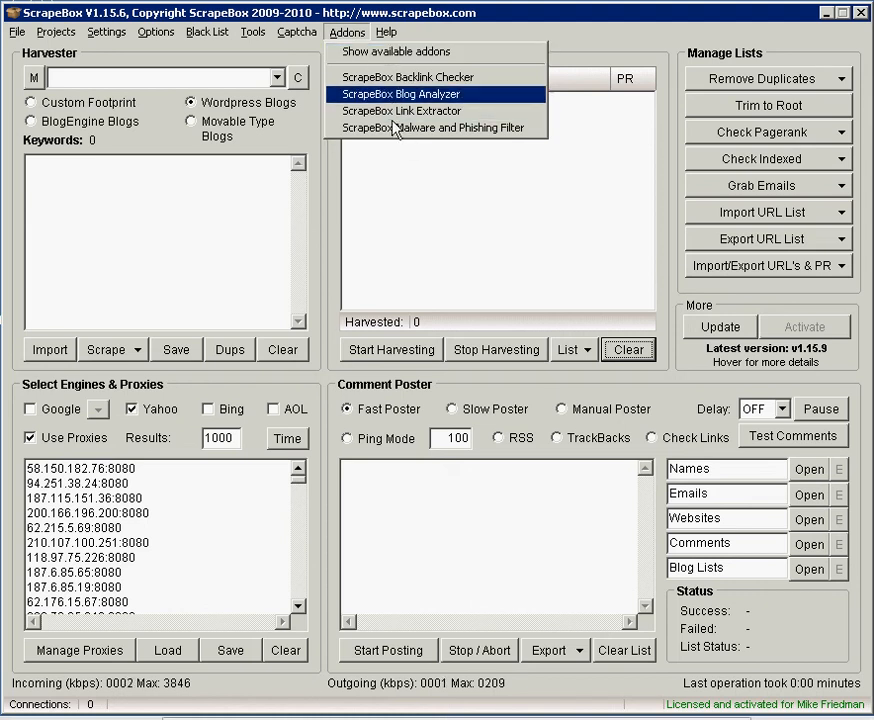
mouse_move(400, 110)
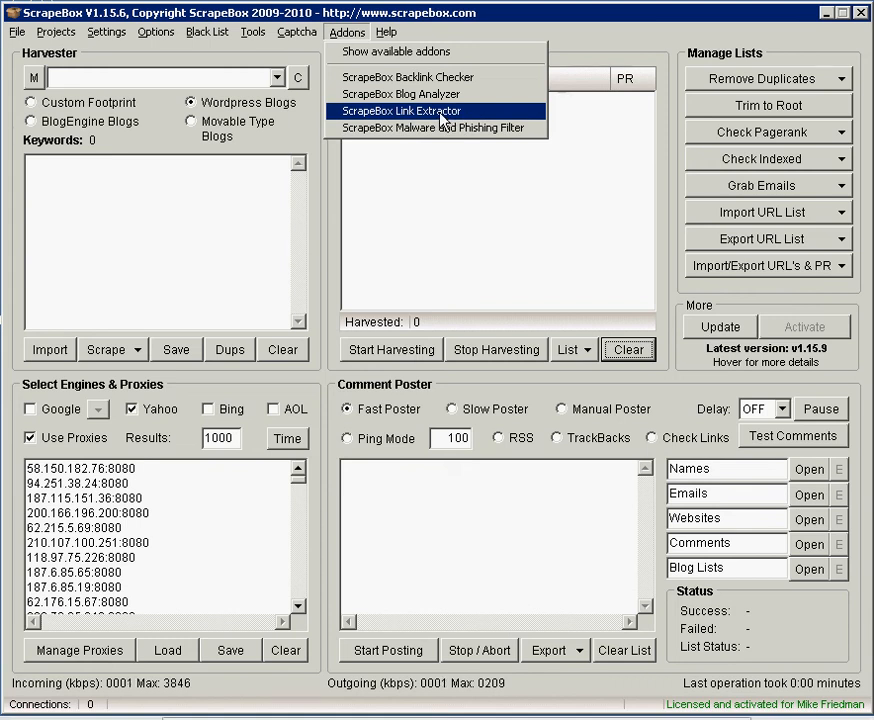
click(400, 112)
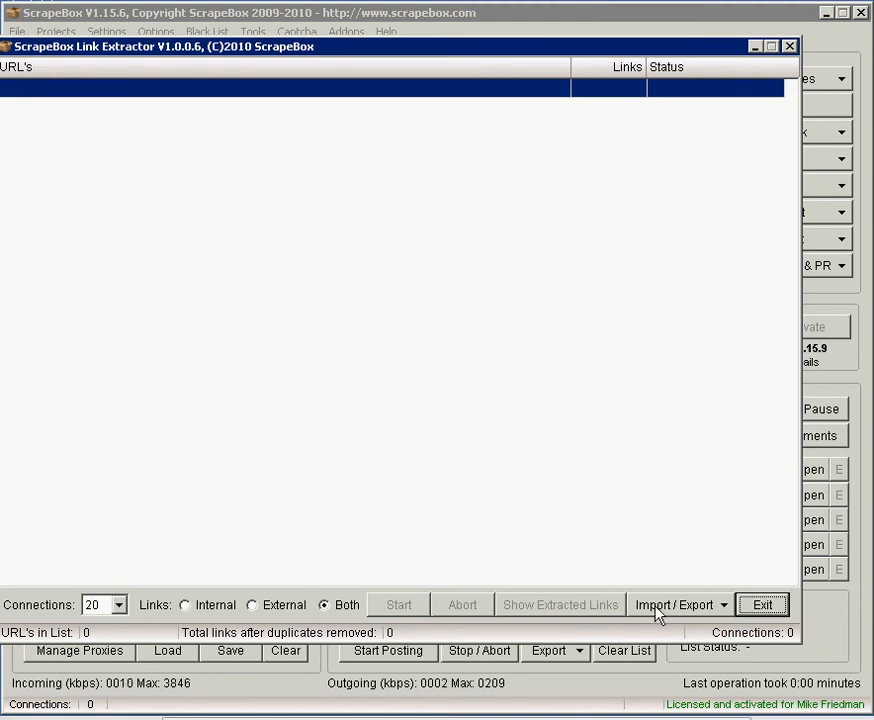
Import url.txt into Link Extractor and extract its external links, finding 53 links.
click(678, 604)
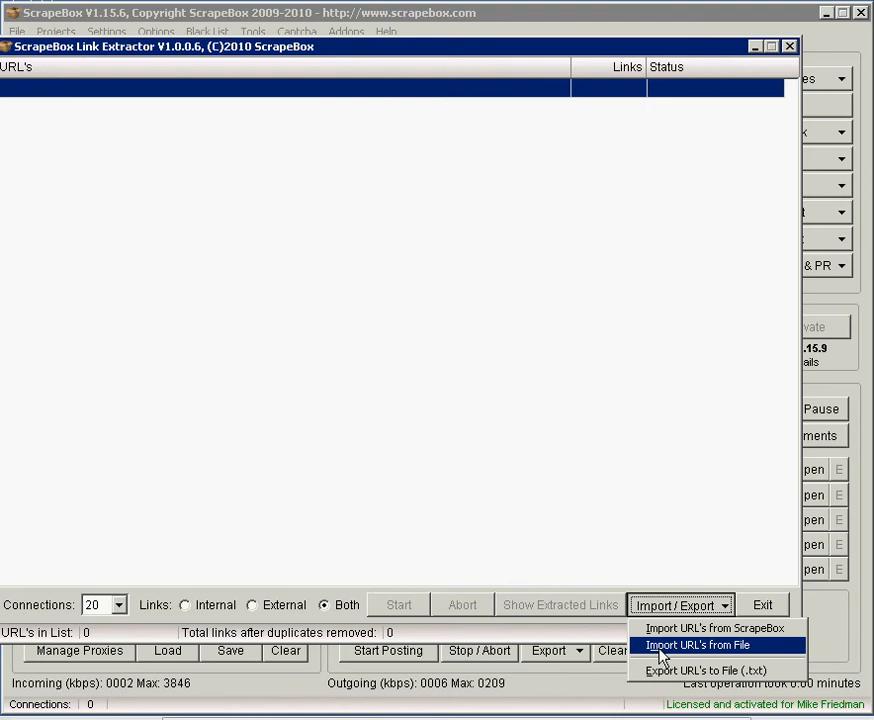
click(714, 644)
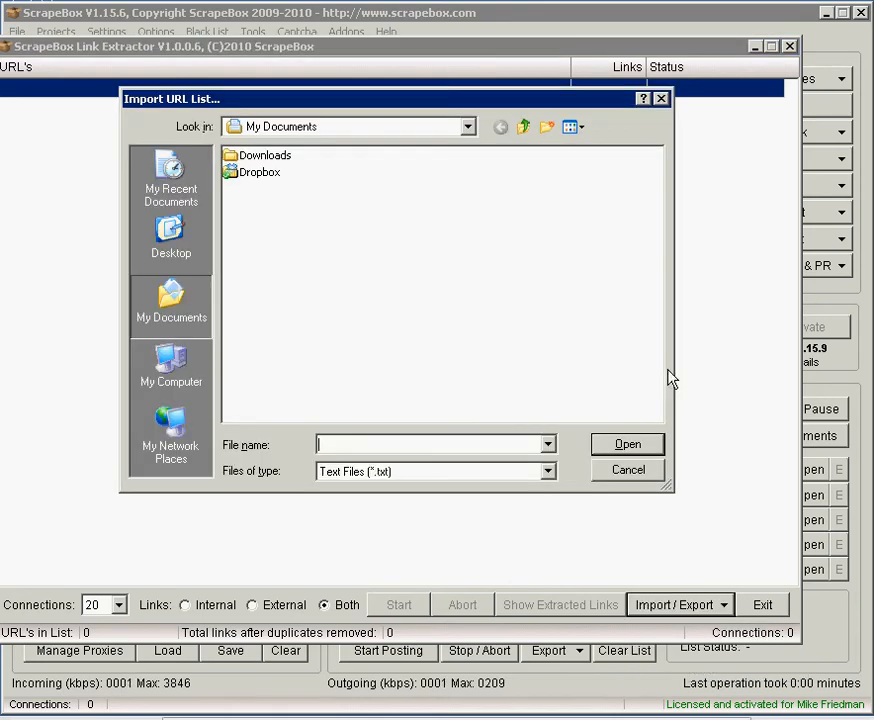
click(170, 230)
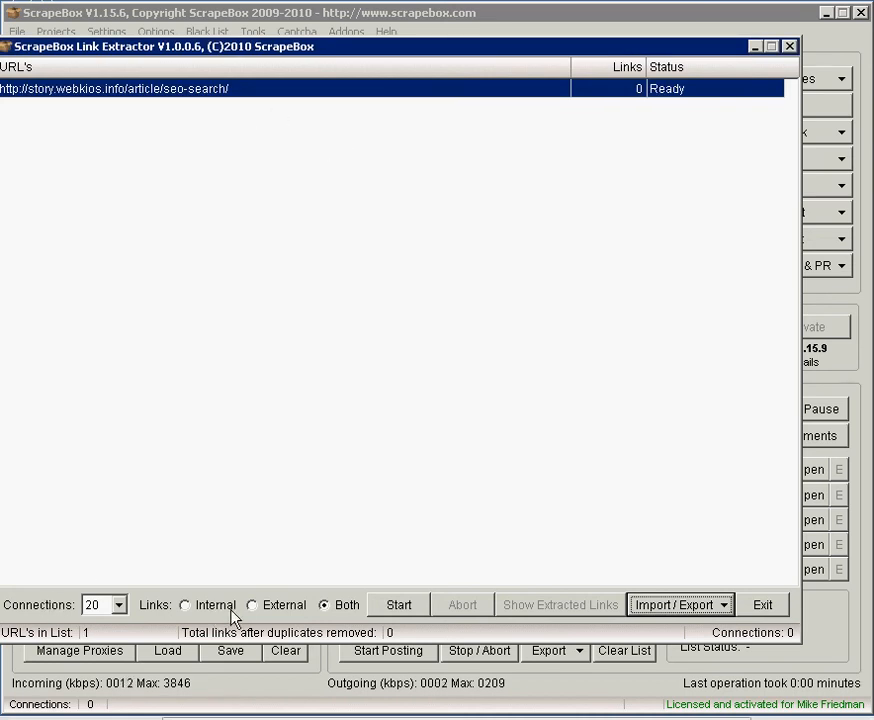
click(252, 604)
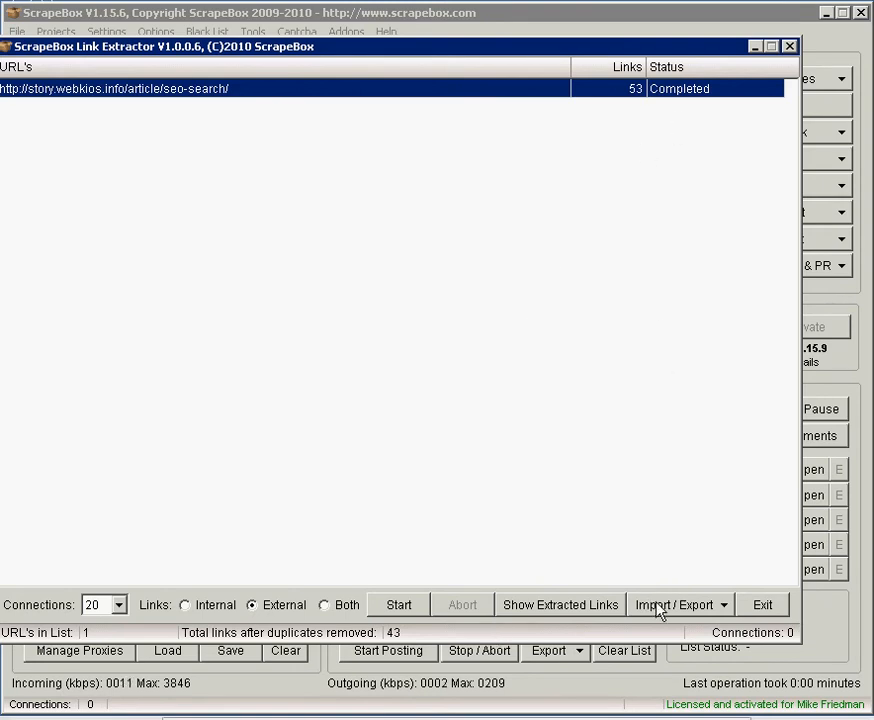
mouse_move(680, 612)
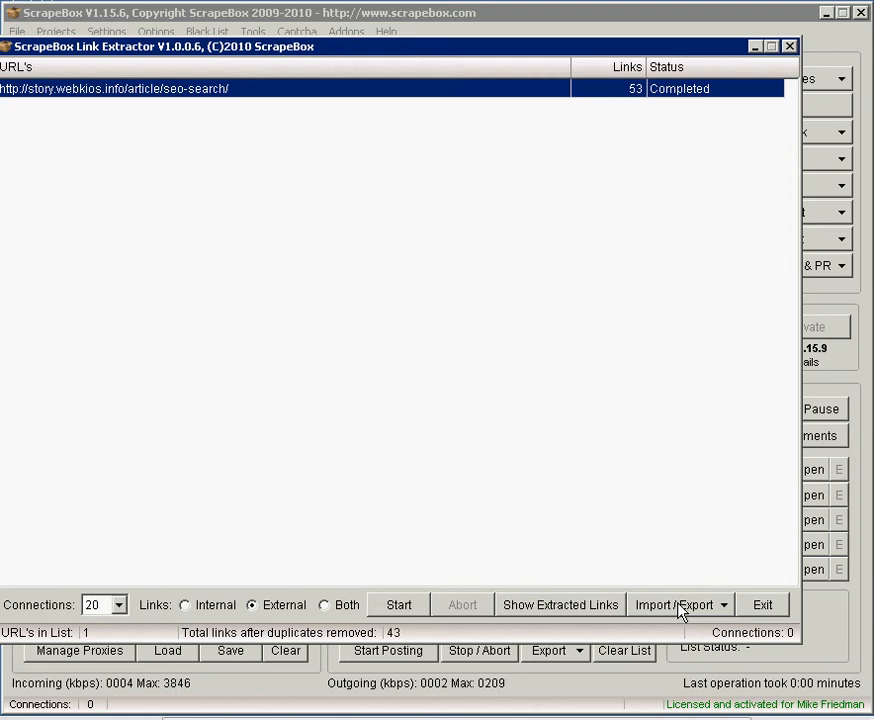
Export the extracted links to a 'urls to scrape' text file on the Desktop and exit Link Extractor.
click(680, 604)
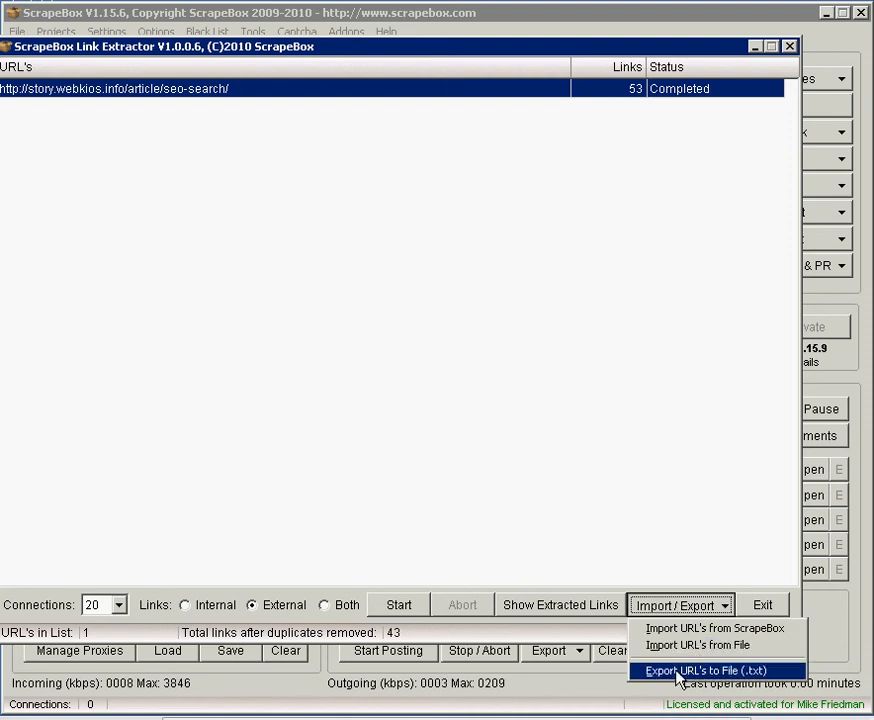
click(708, 670)
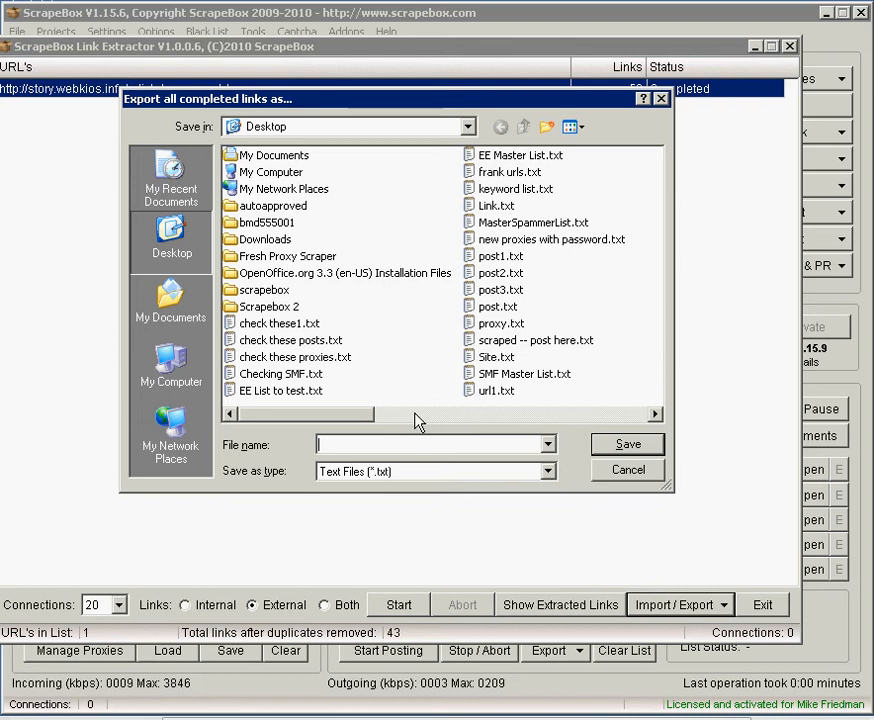
text(urls to scr)
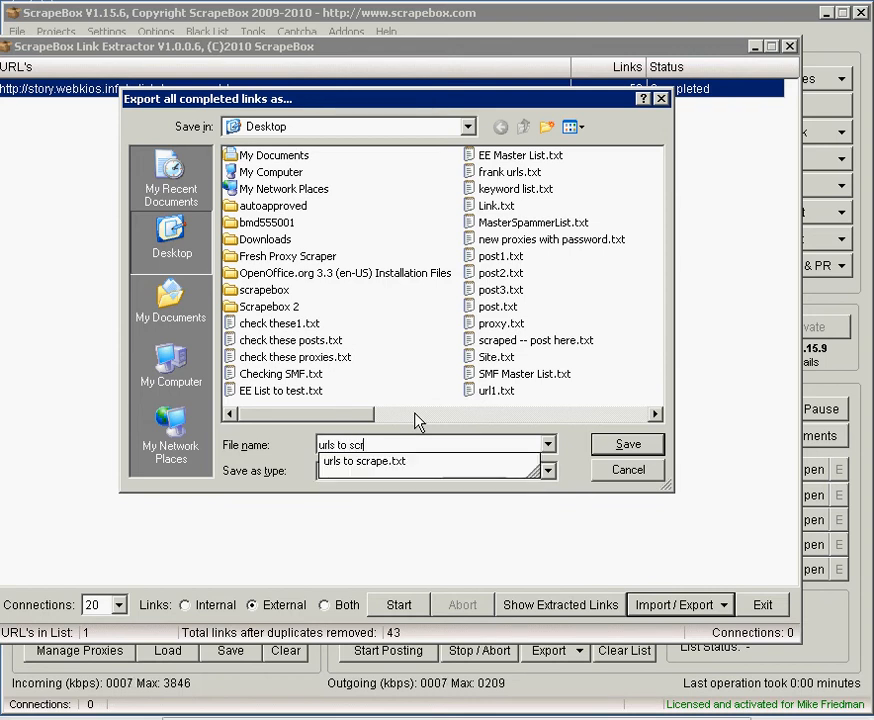
click(628, 444)
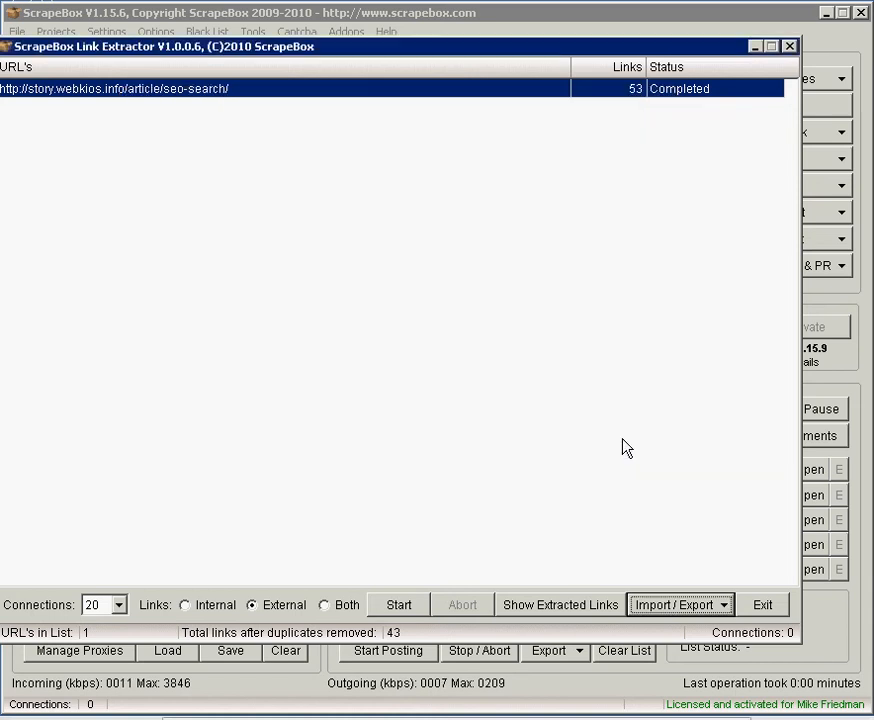
mouse_move(752, 582)
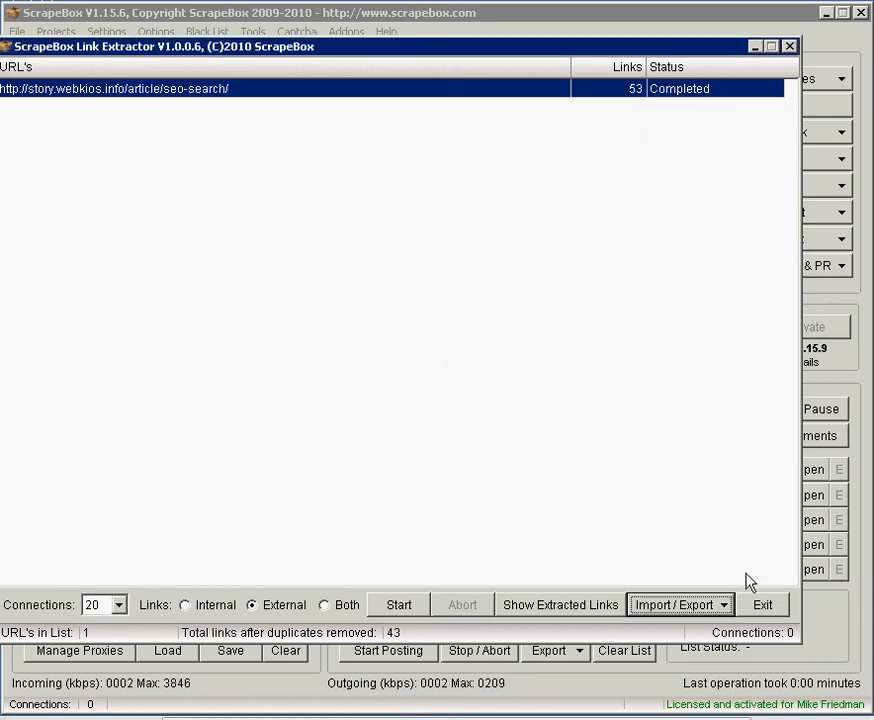
click(788, 46)
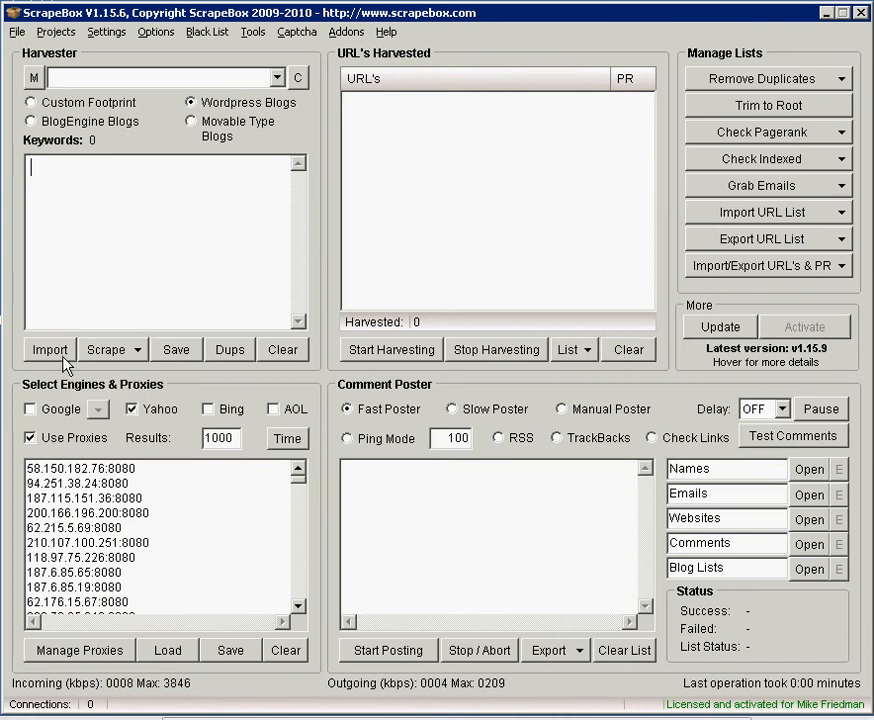
Import the 'urls to scrape' file as harvester keywords and delete the garbled first line, leaving 42.
click(48, 348)
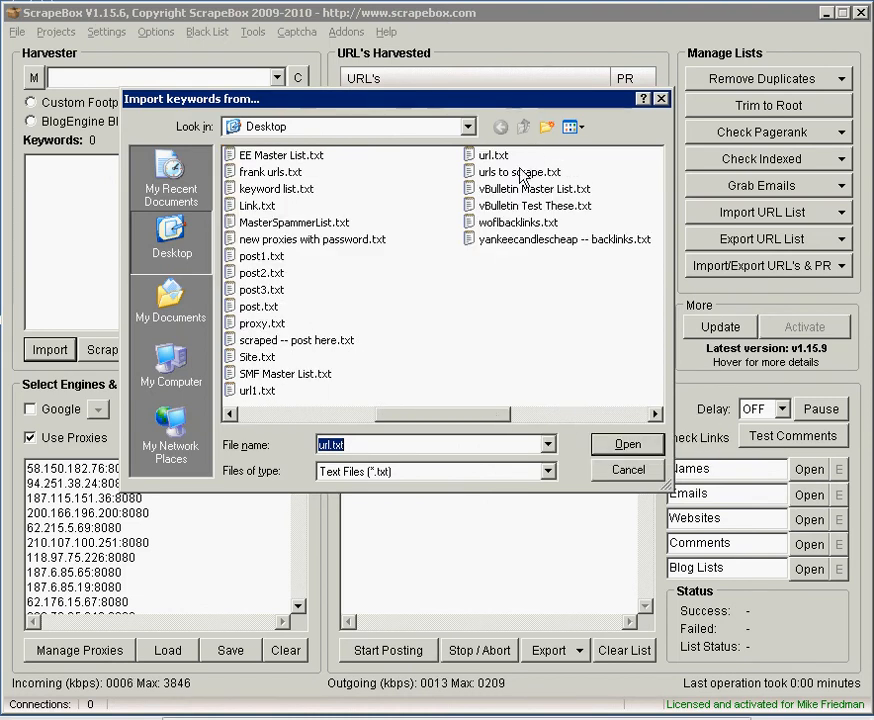
click(628, 444)
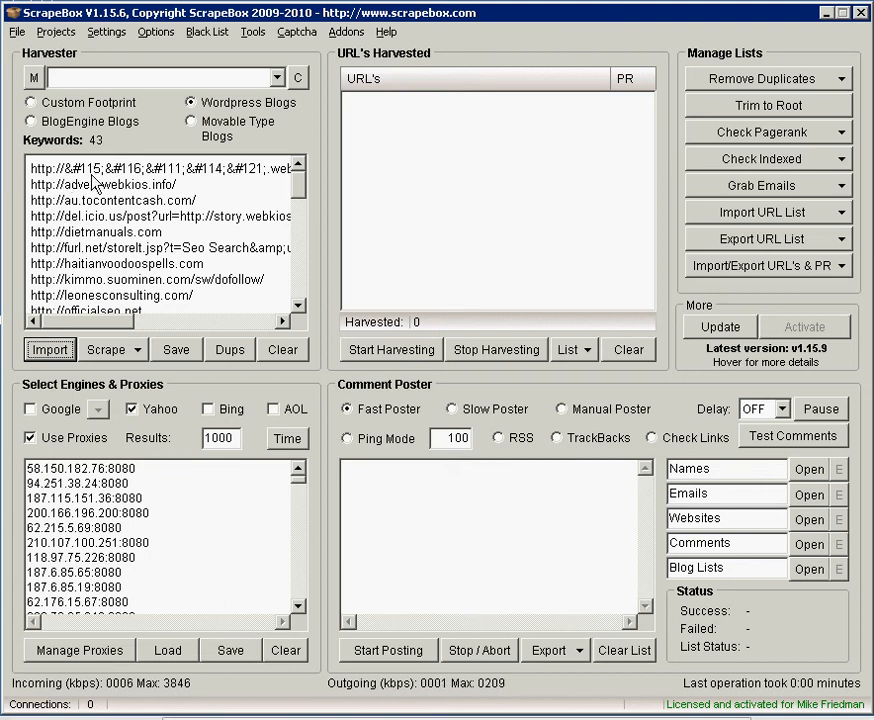
click(150, 170)
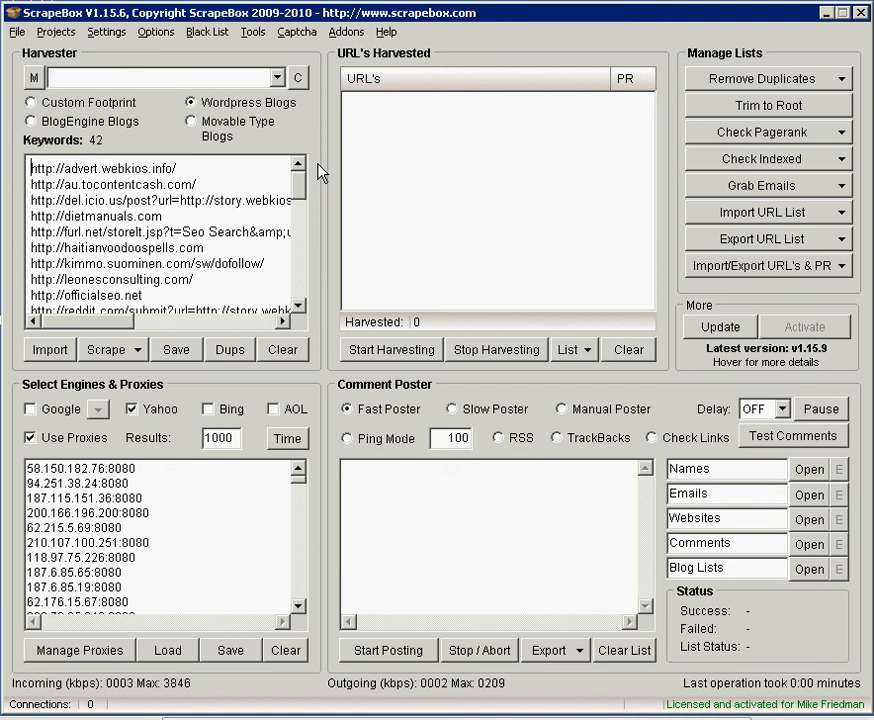
scroll(down, 3)
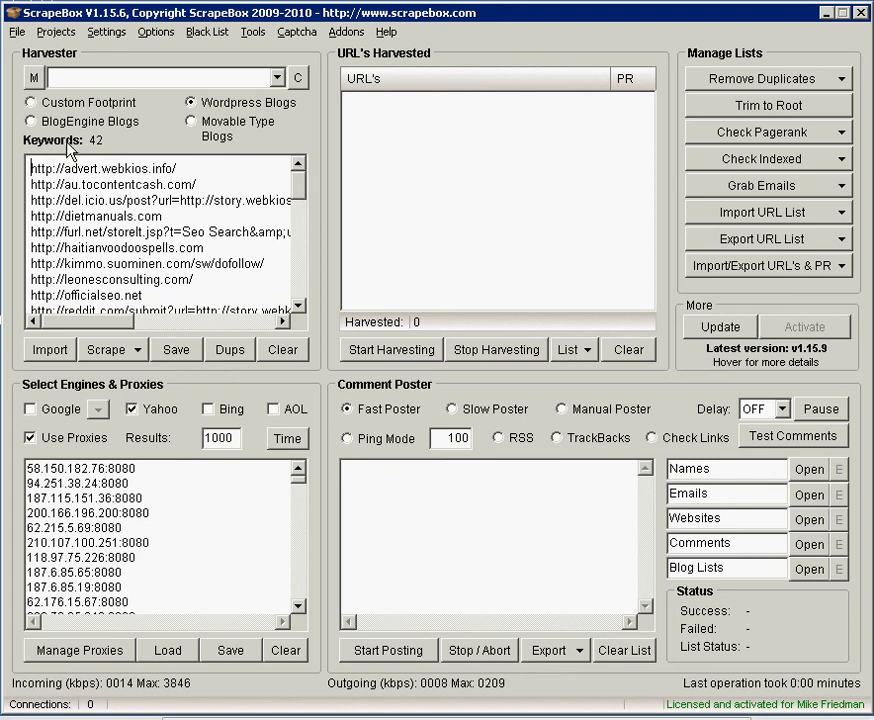
mouse_move(230, 348)
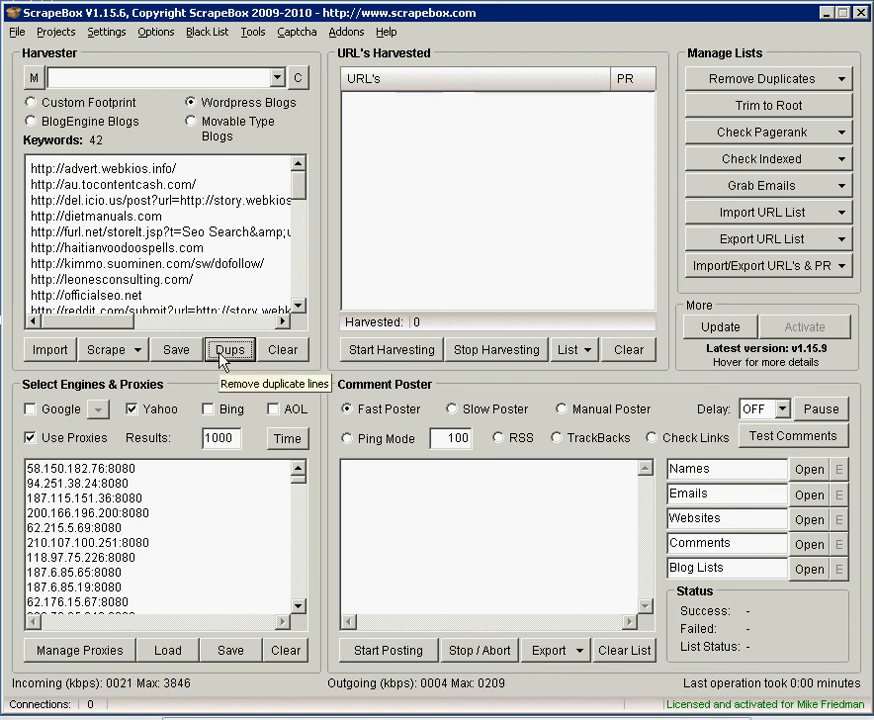
mouse_move(112, 186)
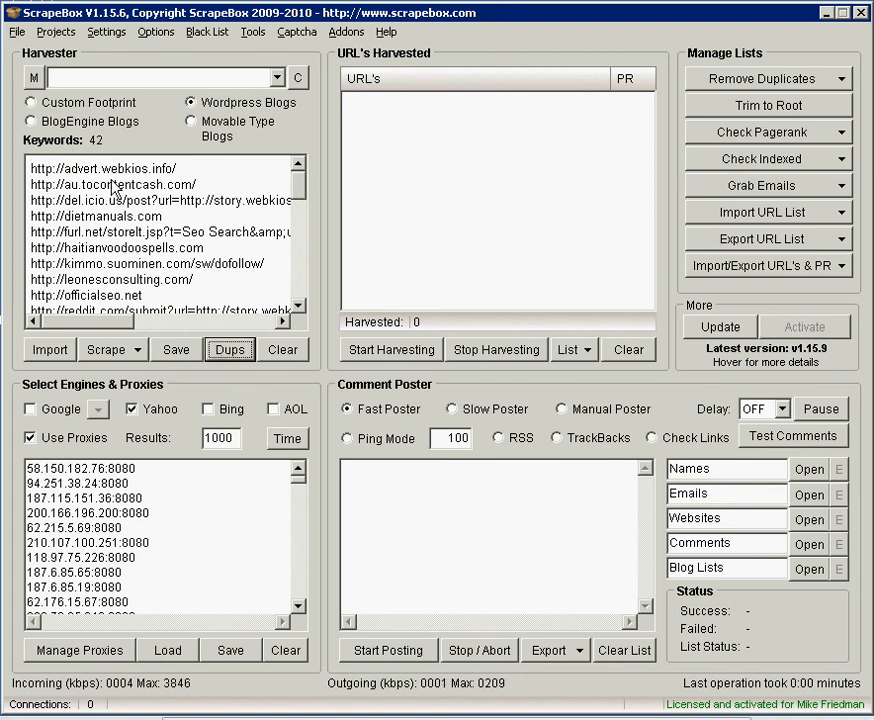
mouse_move(76, 82)
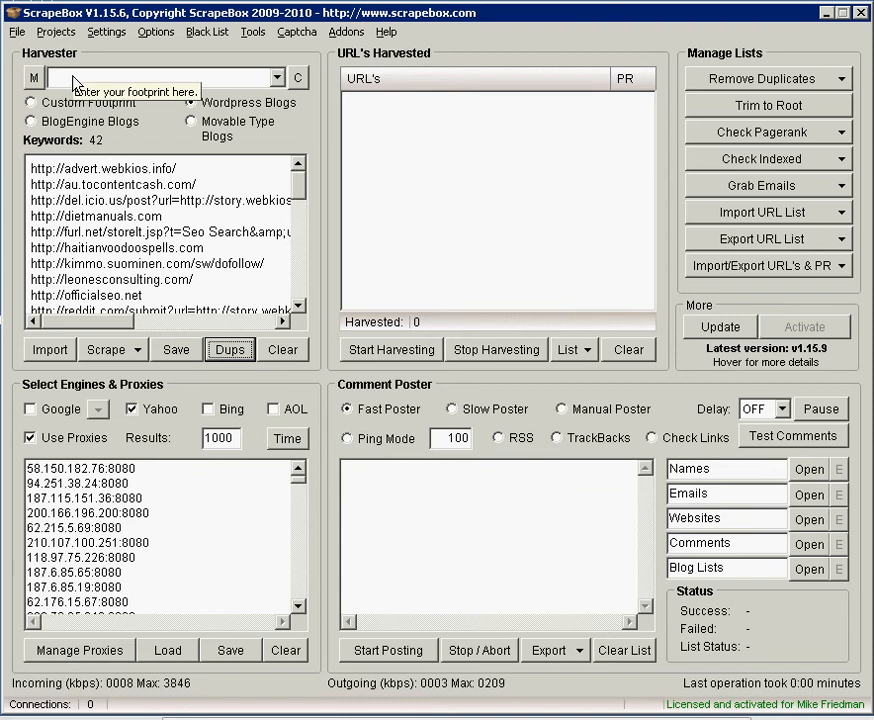
Switch to Custom Footprint and merge Link.txt so every keyword gets a link: prefix.
click(192, 102)
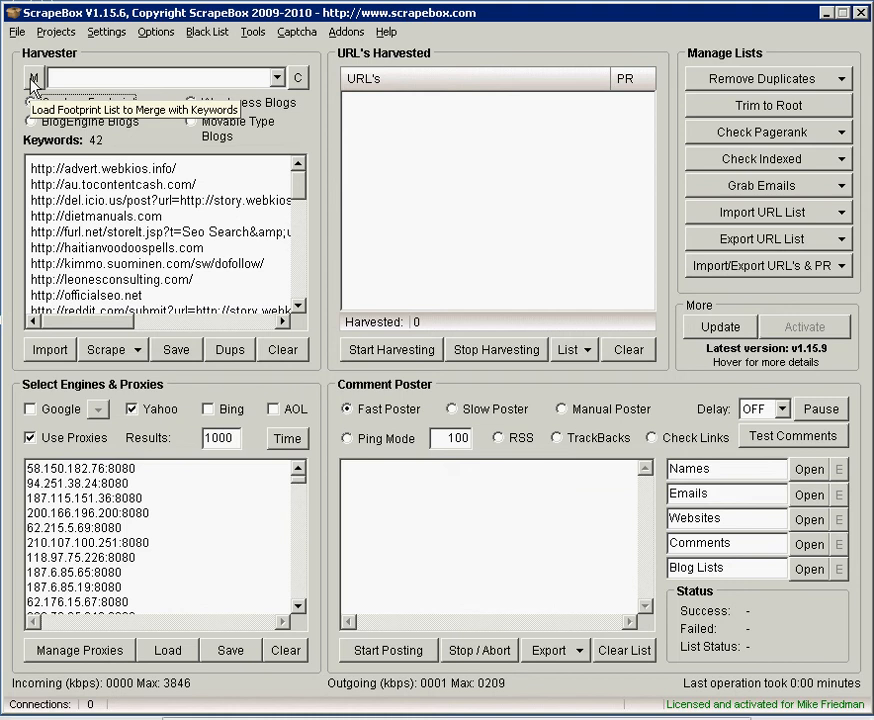
click(32, 76)
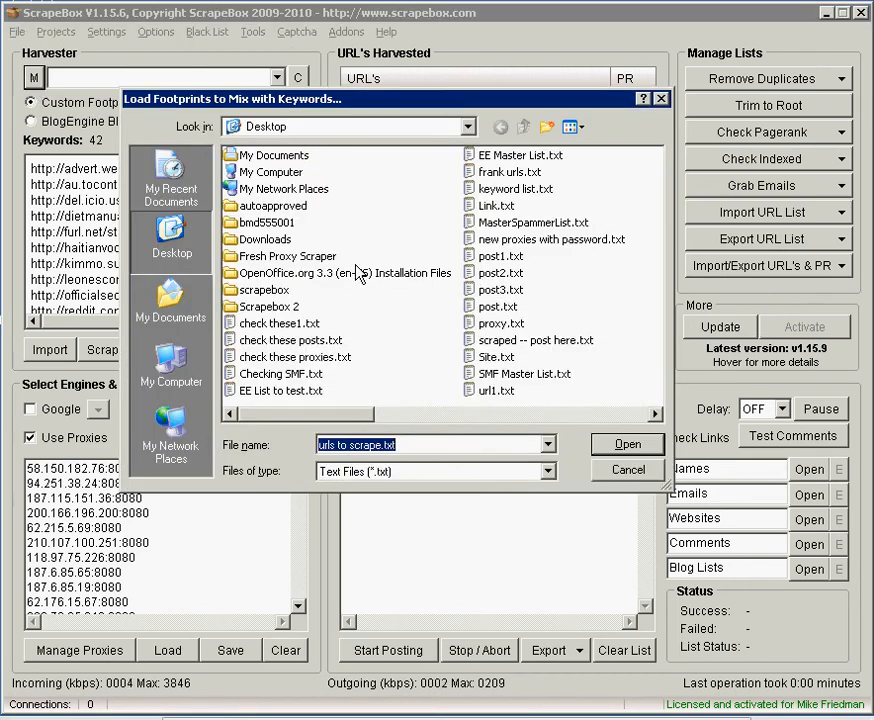
click(496, 204)
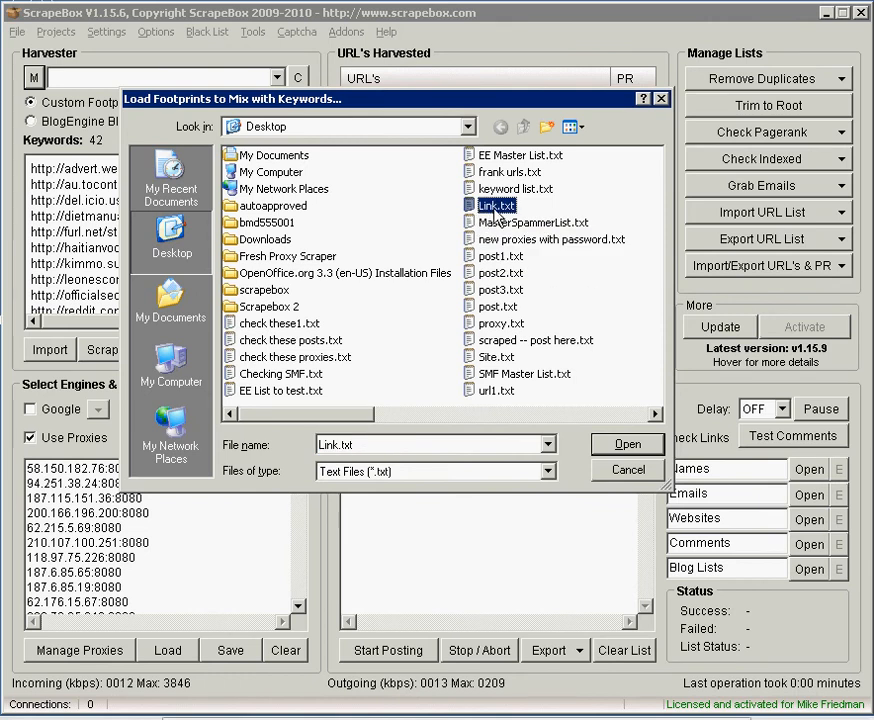
mouse_move(496, 210)
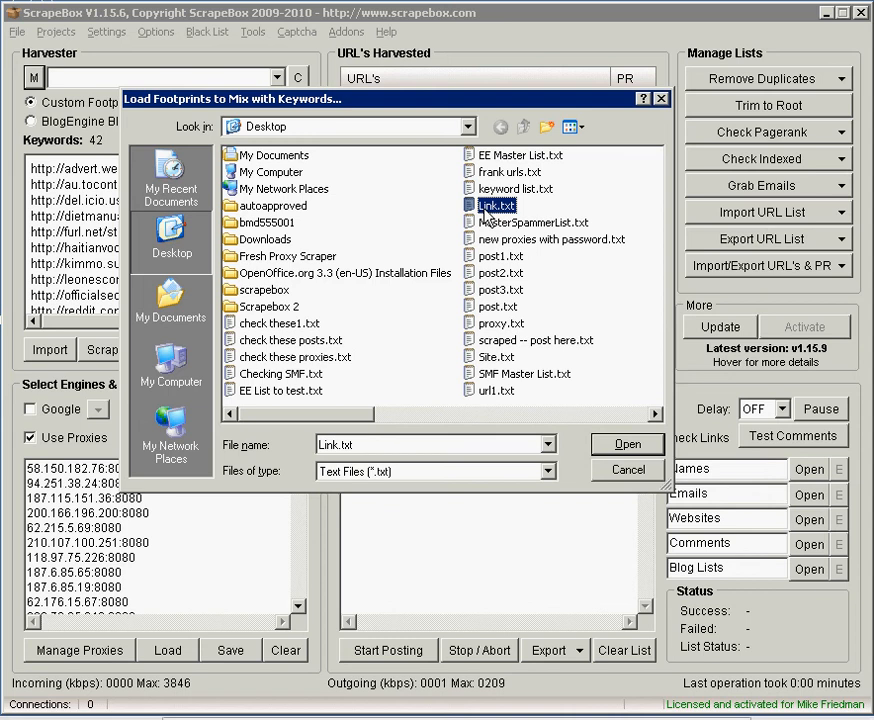
click(628, 444)
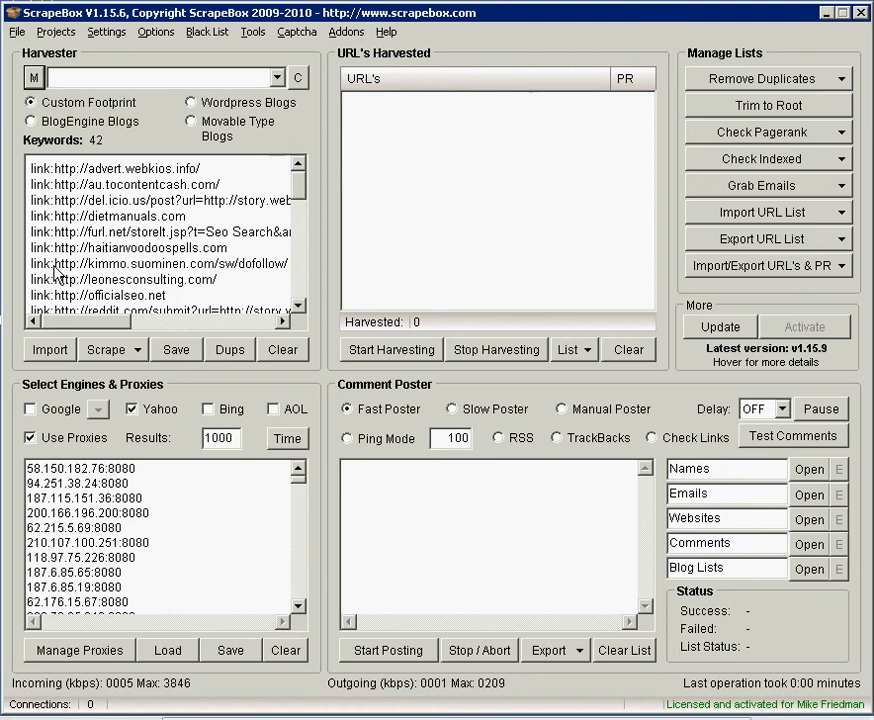
mouse_move(82, 284)
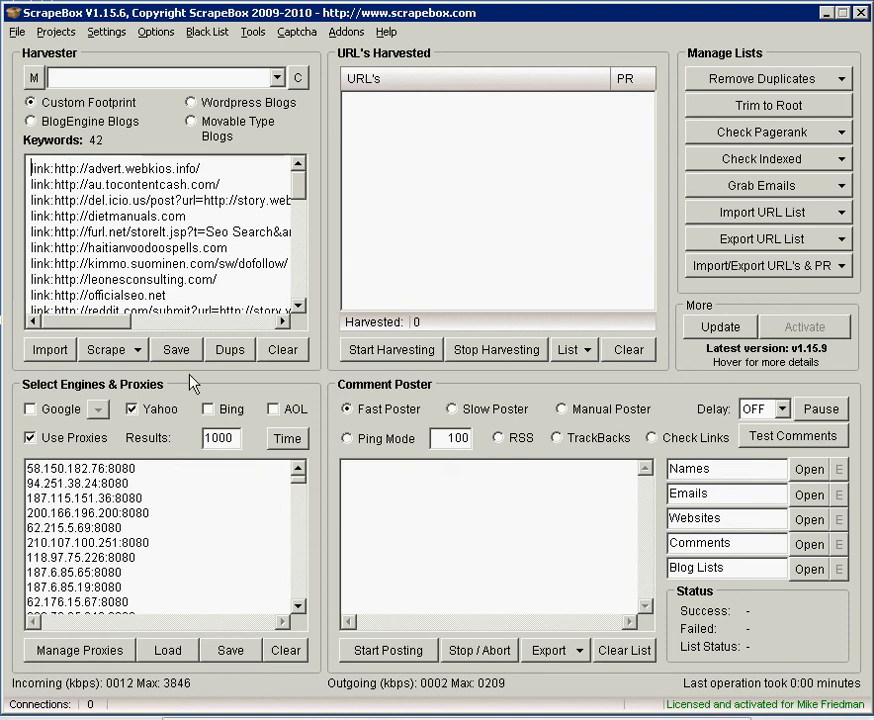
mouse_move(132, 408)
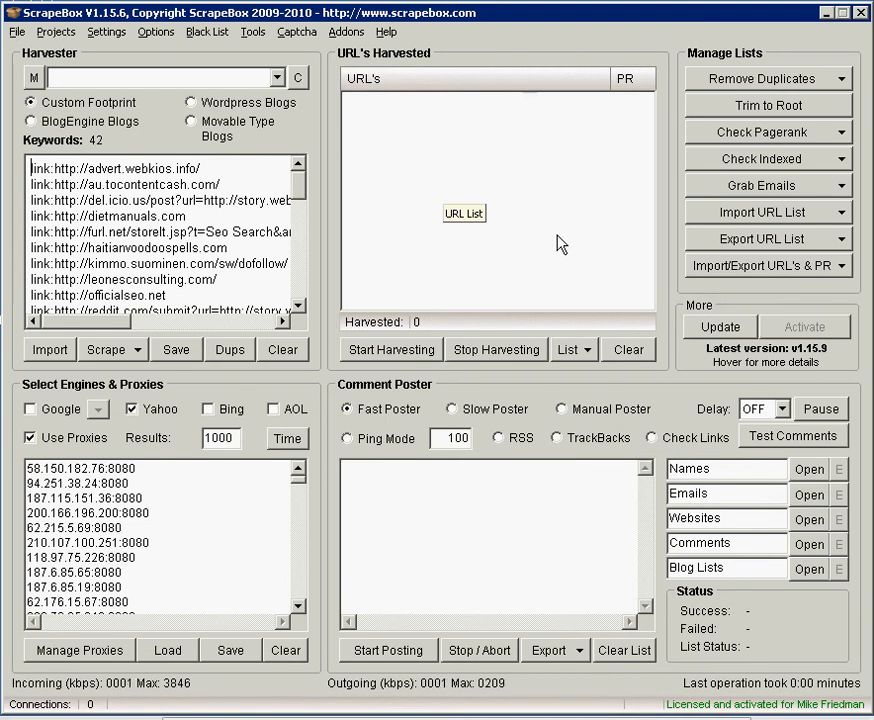
mouse_move(390, 348)
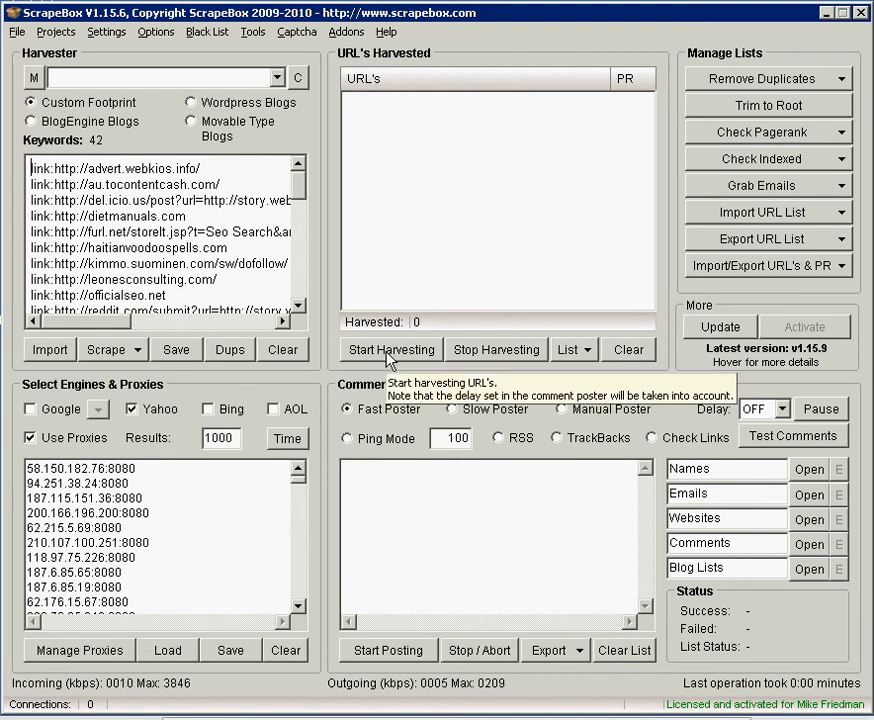
Start harvesting backlink URLs for all 42 link: keywords.
click(392, 348)
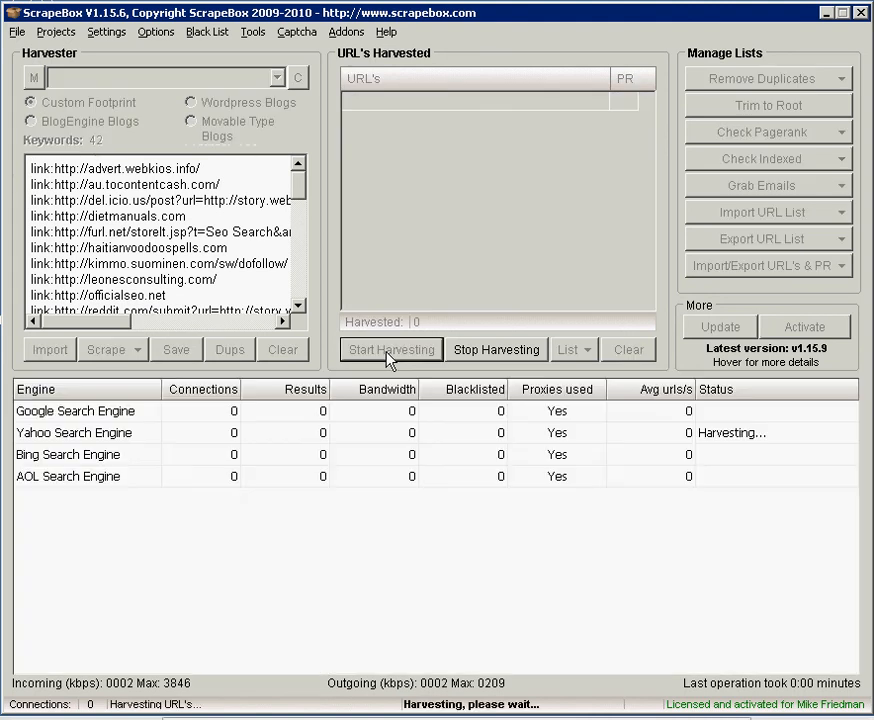
click(392, 348)
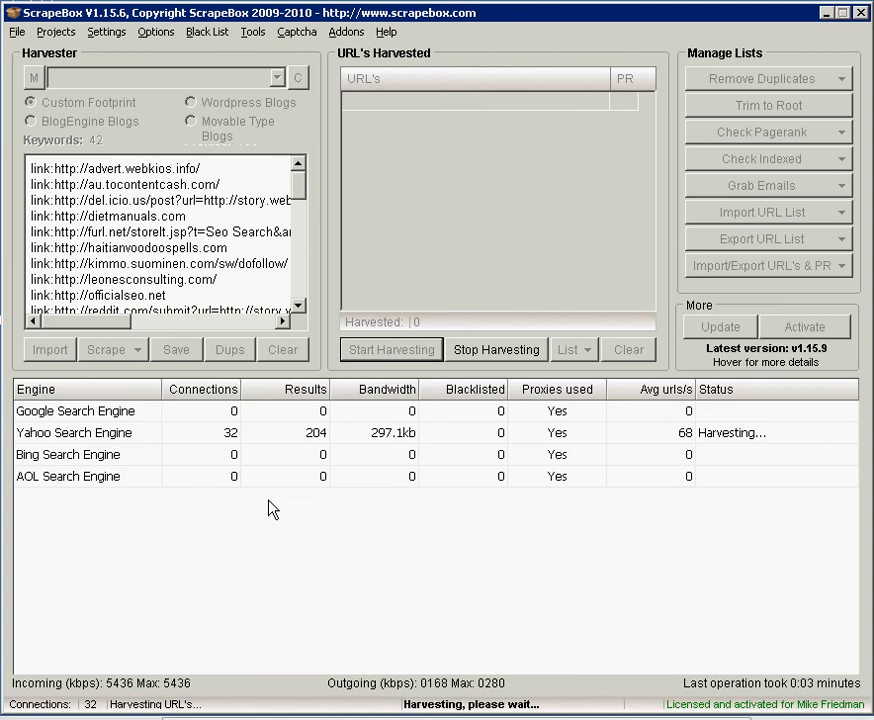
mouse_move(552, 476)
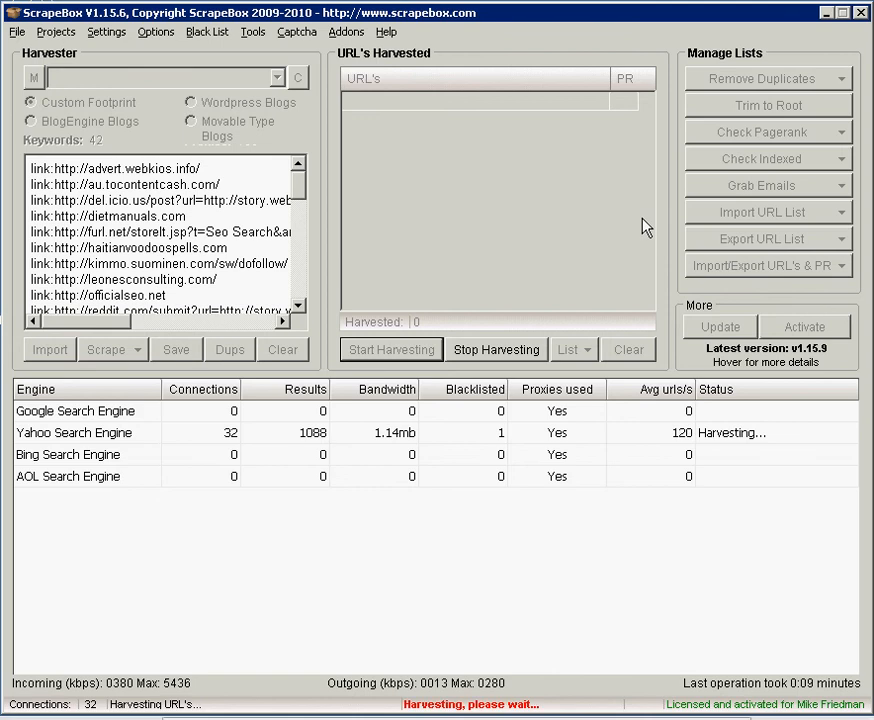
mouse_move(818, 330)
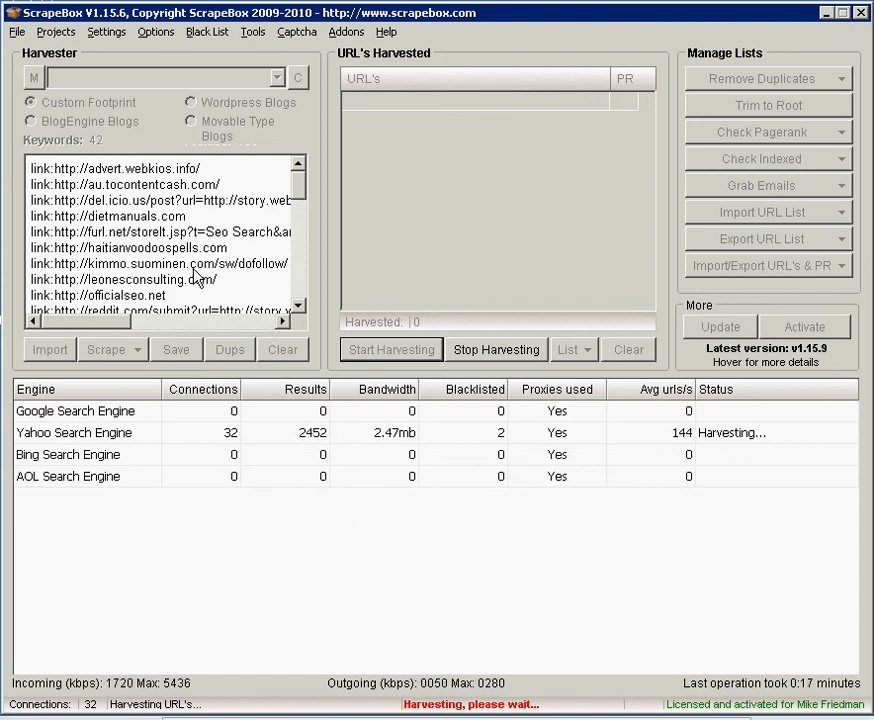
mouse_move(472, 530)
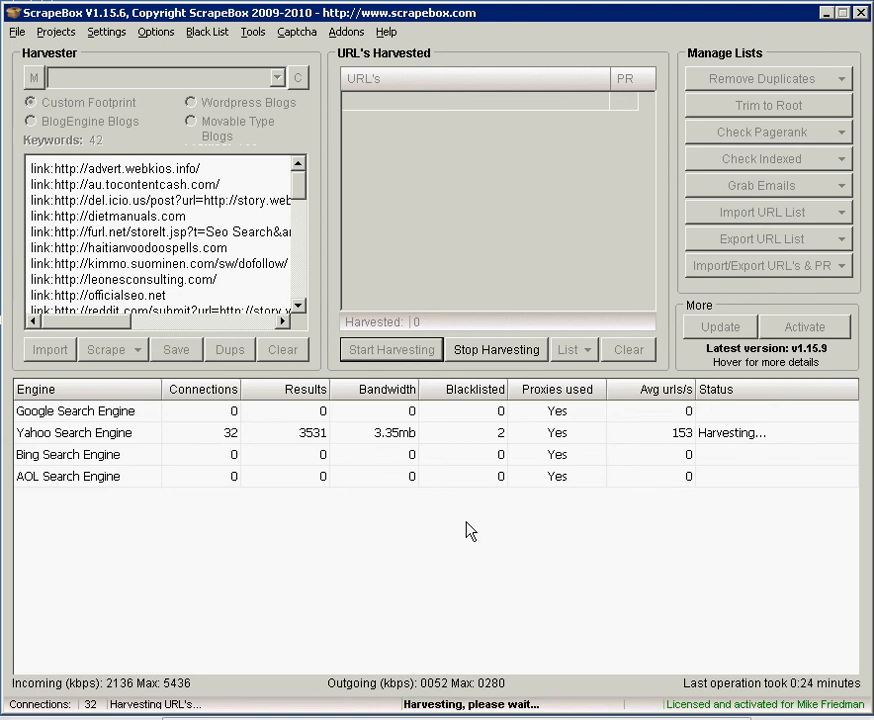
mouse_move(228, 548)
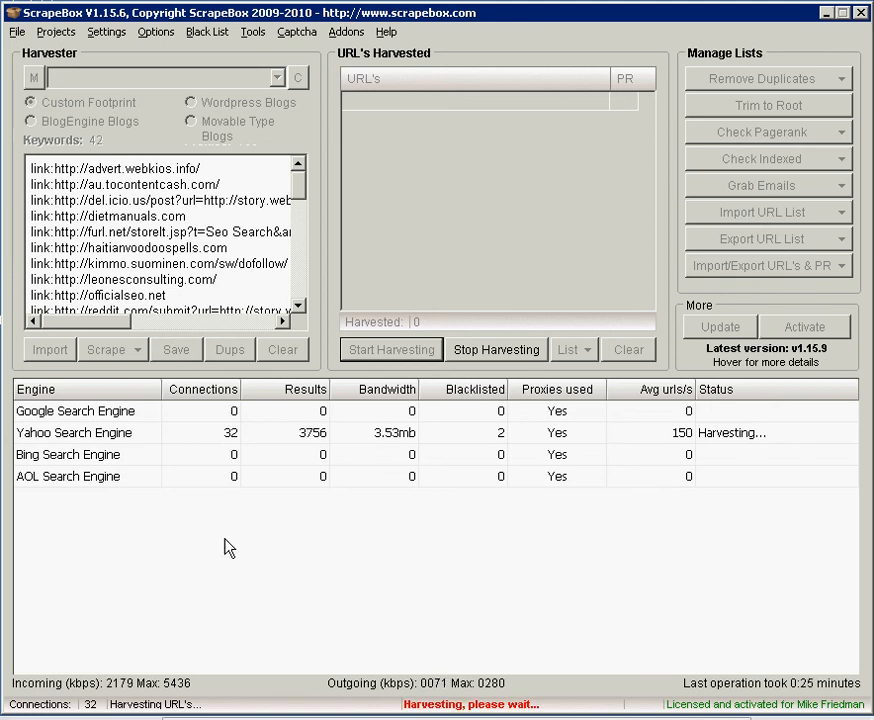
mouse_move(570, 558)
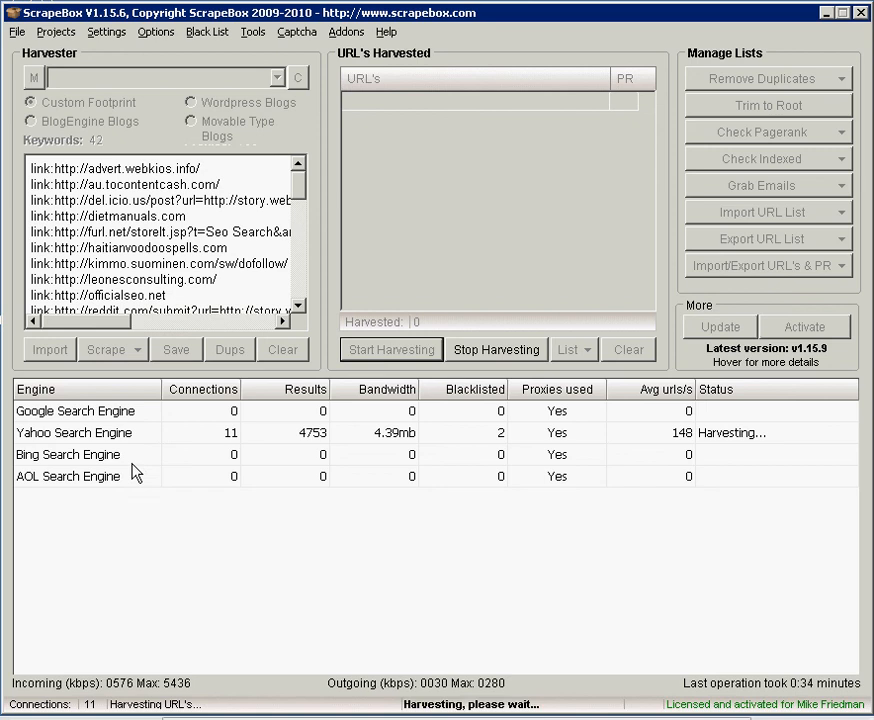
mouse_move(272, 580)
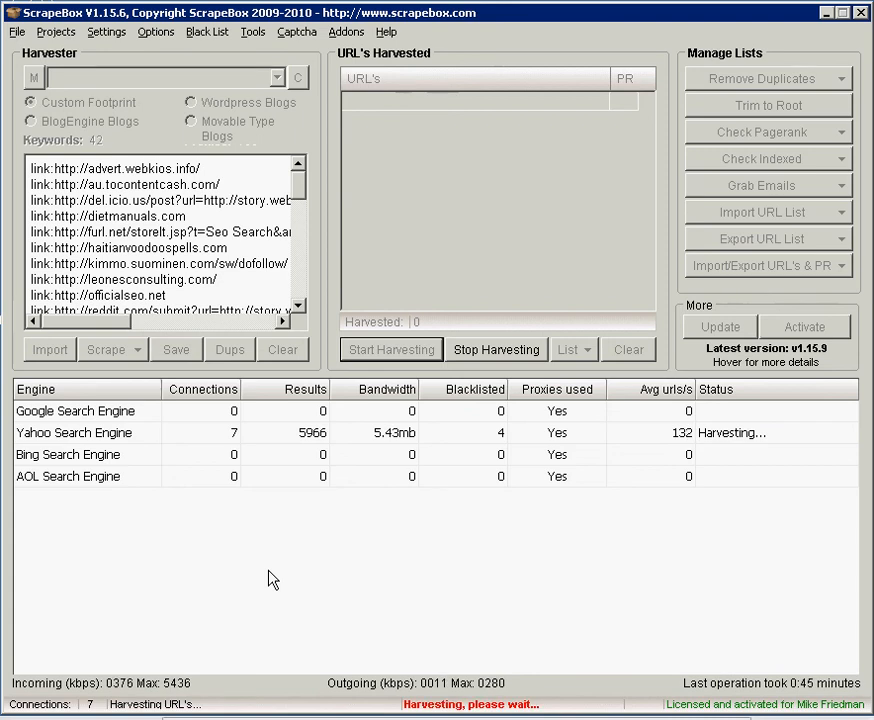
mouse_move(408, 462)
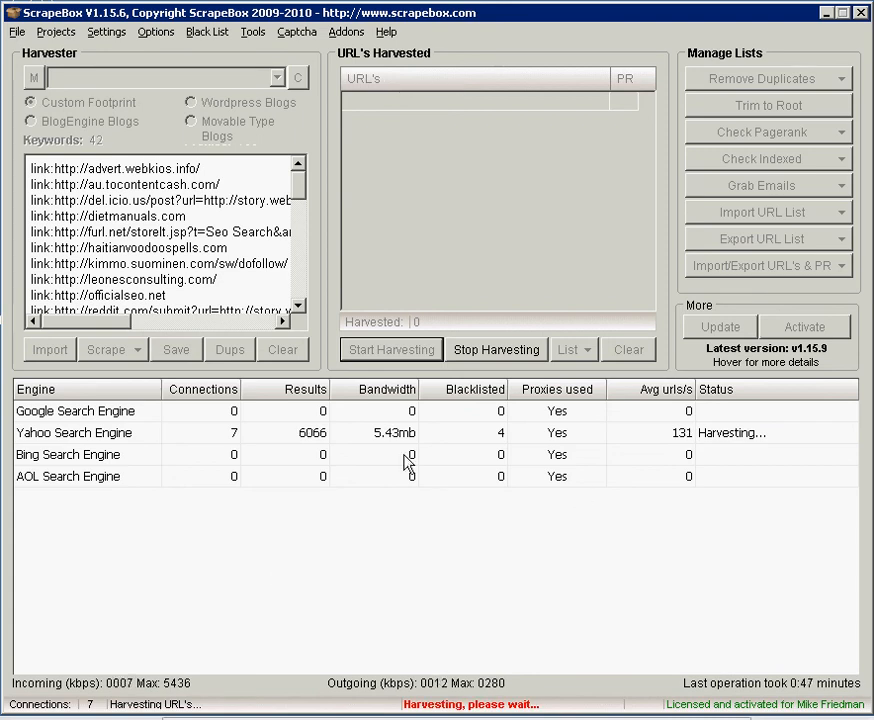
mouse_move(436, 538)
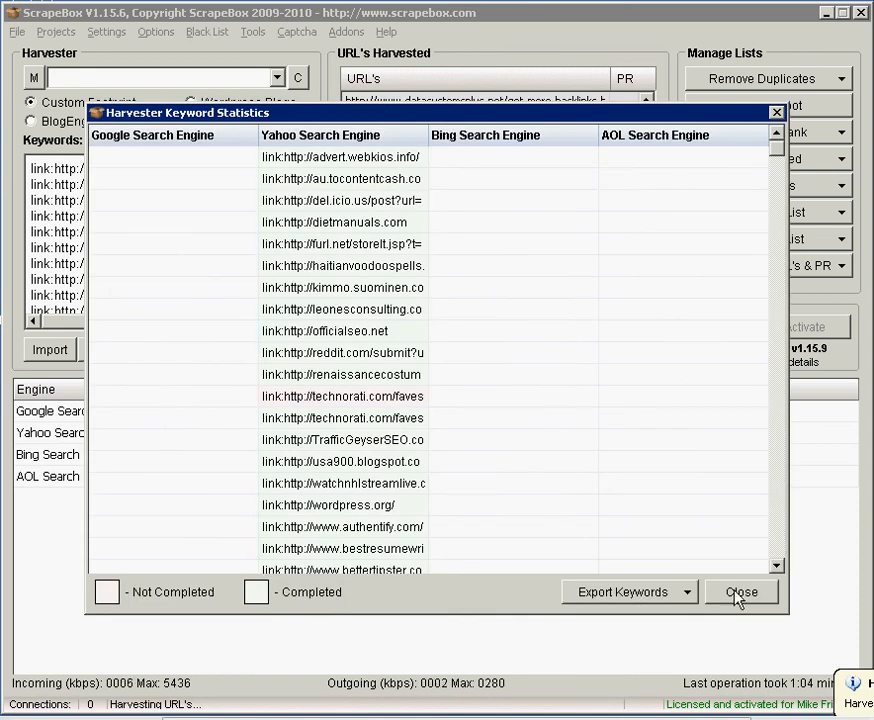
Close the keyword statistics report and remove 315 duplicate URLs, leaving 6750 unique.
click(740, 592)
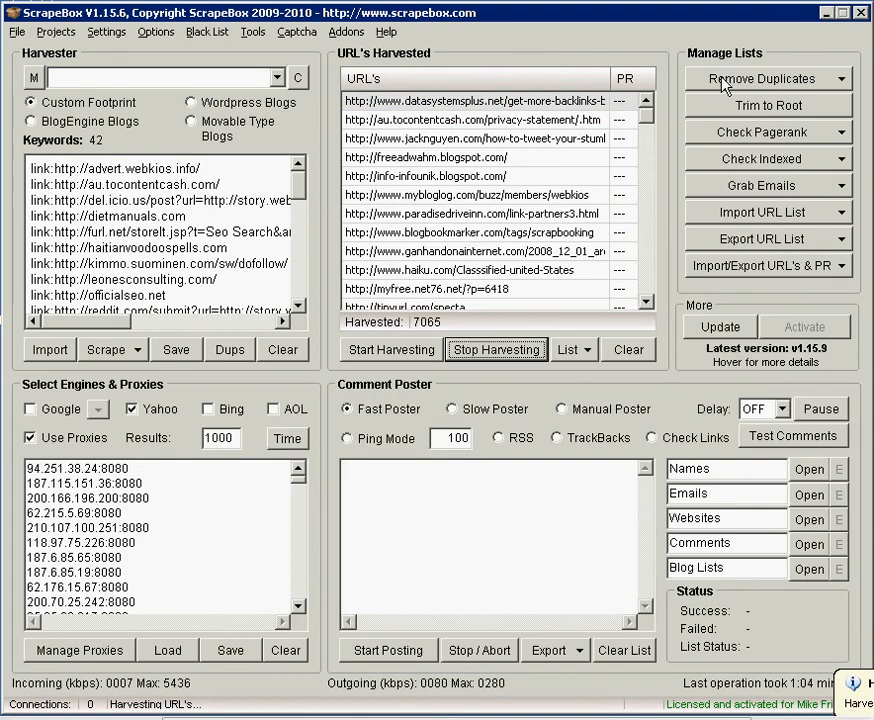
click(768, 78)
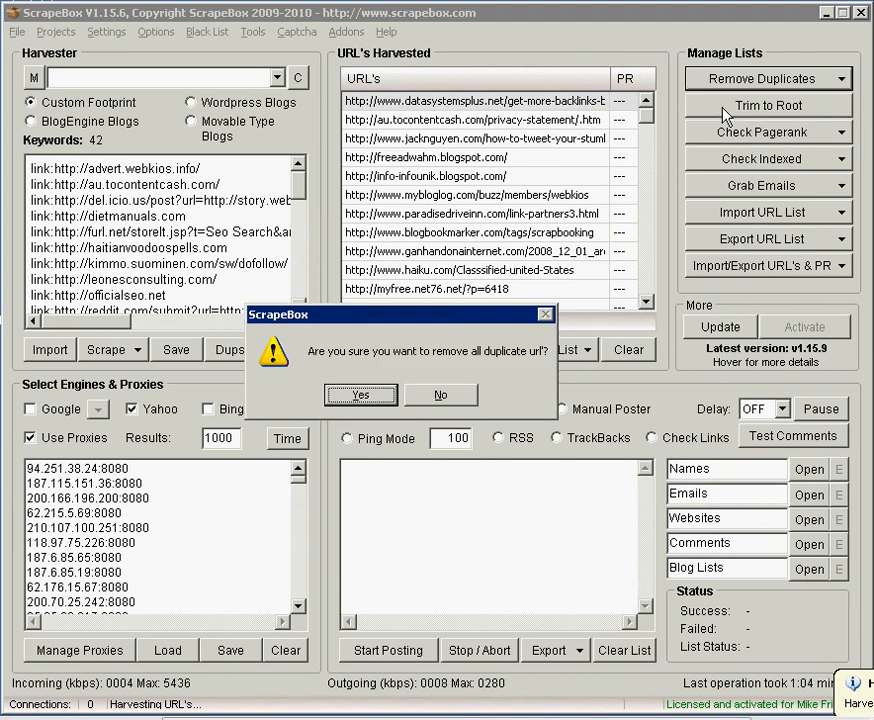
click(360, 394)
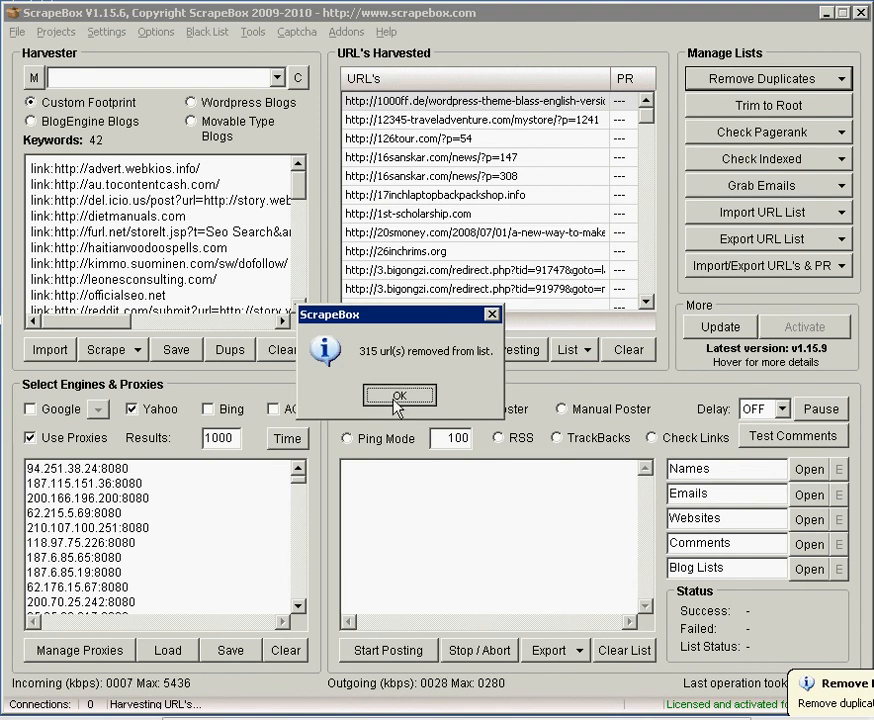
click(400, 396)
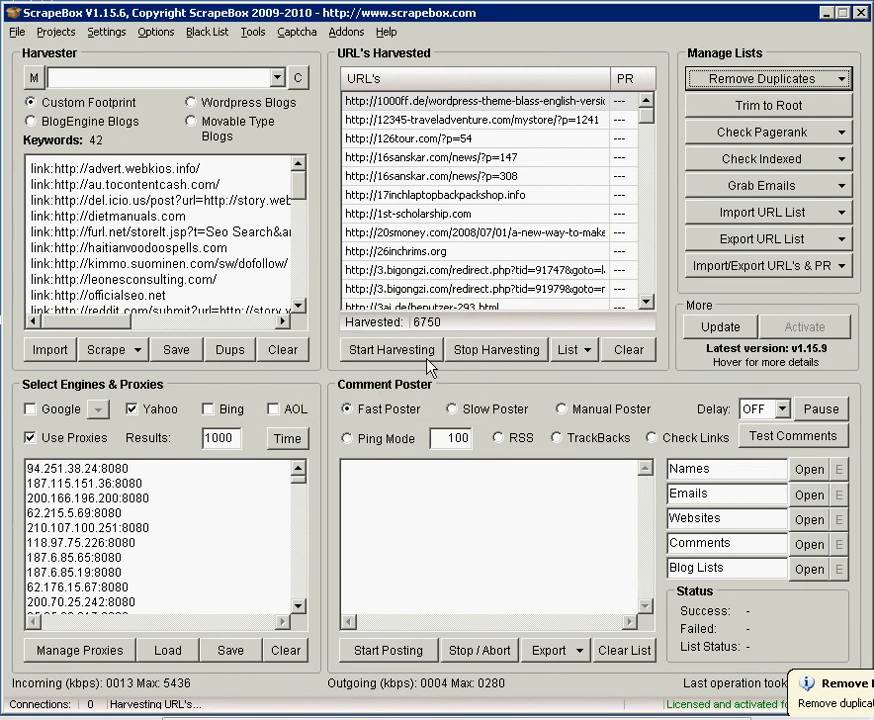
mouse_move(486, 108)
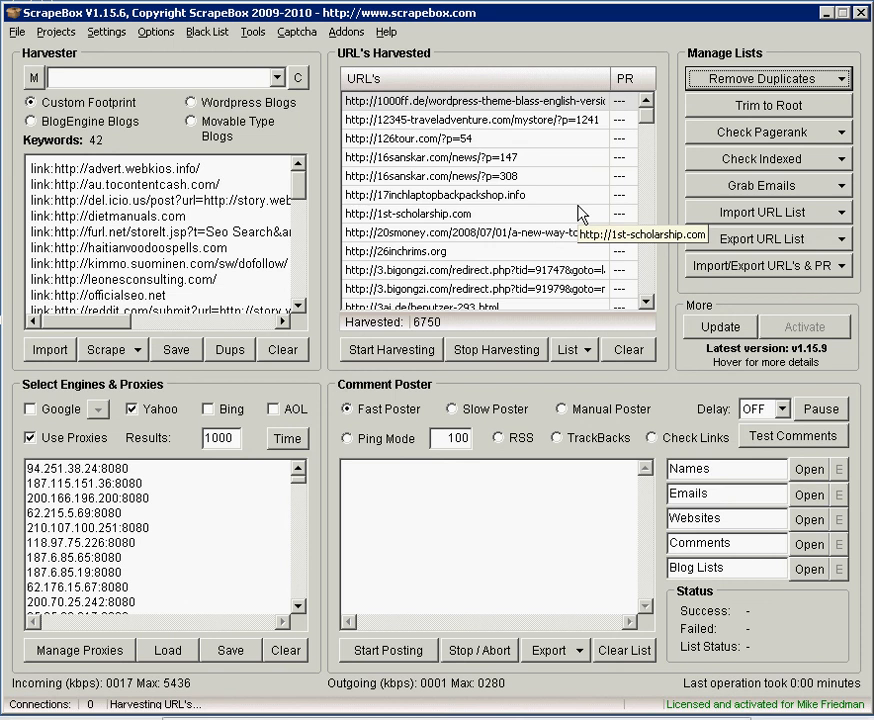
mouse_move(724, 144)
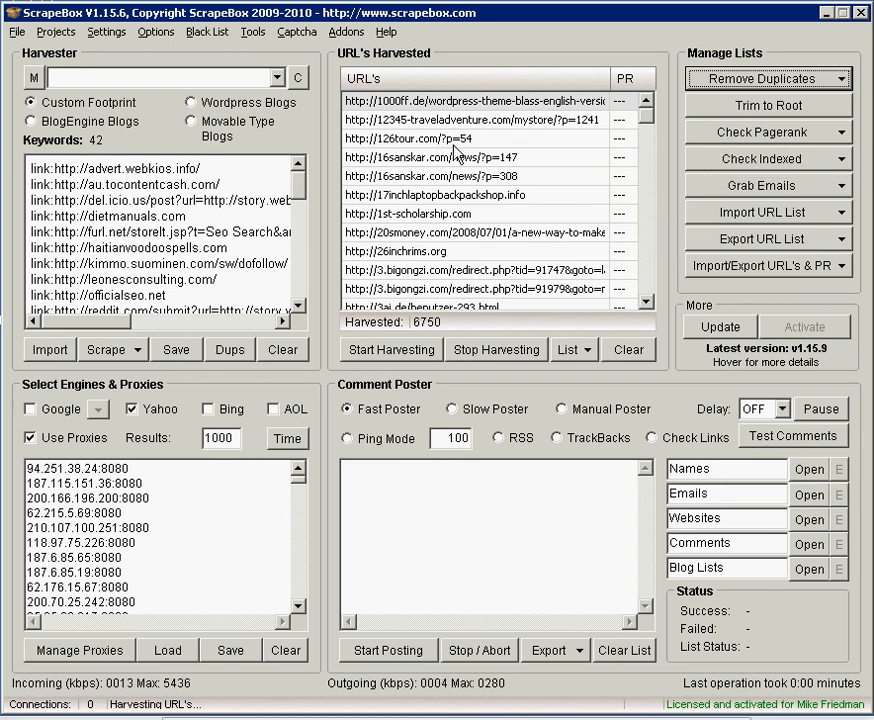
mouse_move(584, 108)
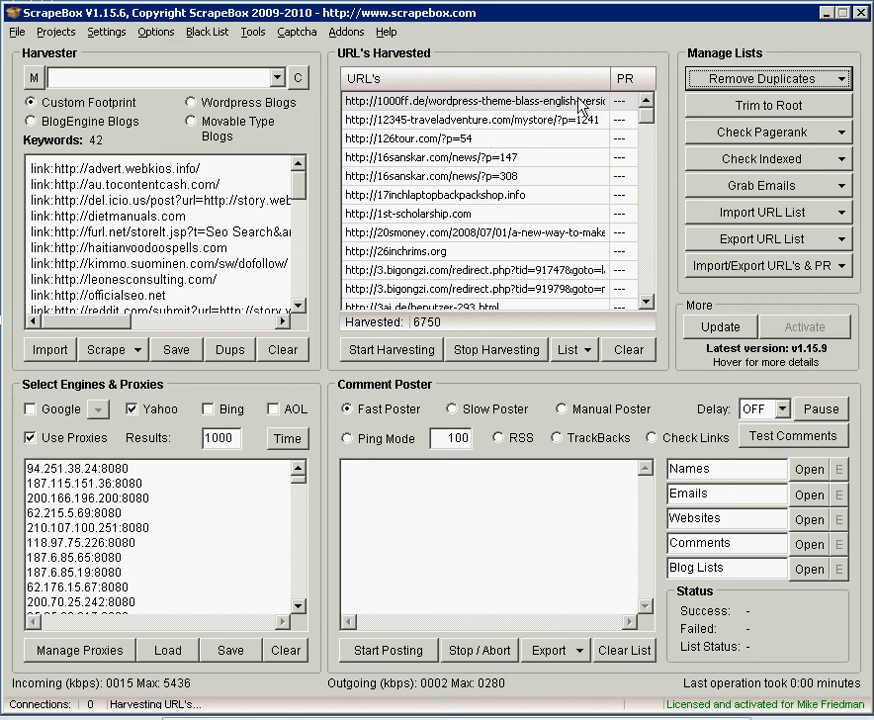
mouse_move(420, 232)
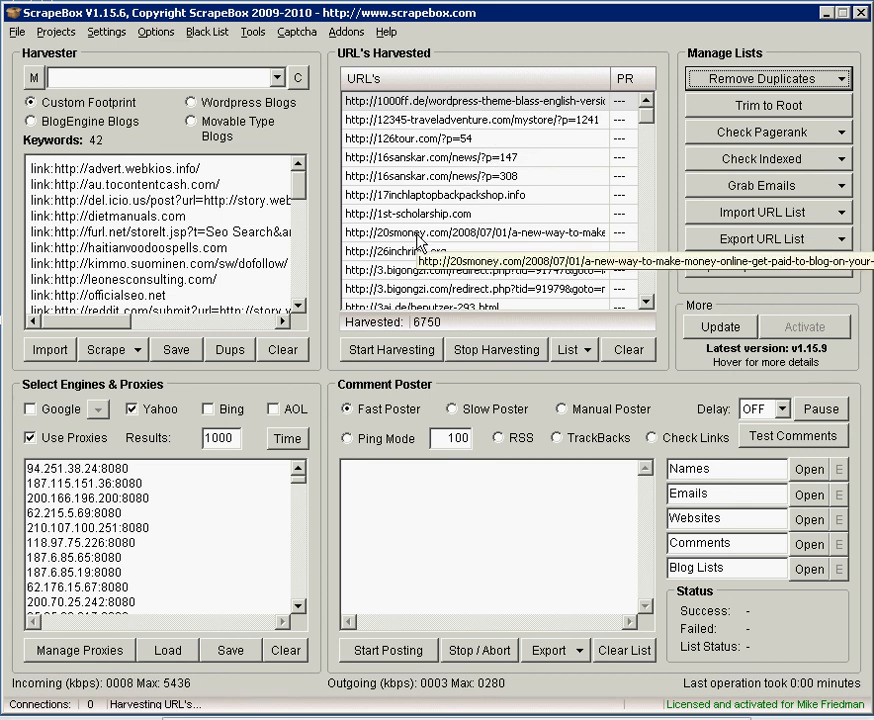
Show the installed addons list to reach Blog Analyzer.
click(344, 32)
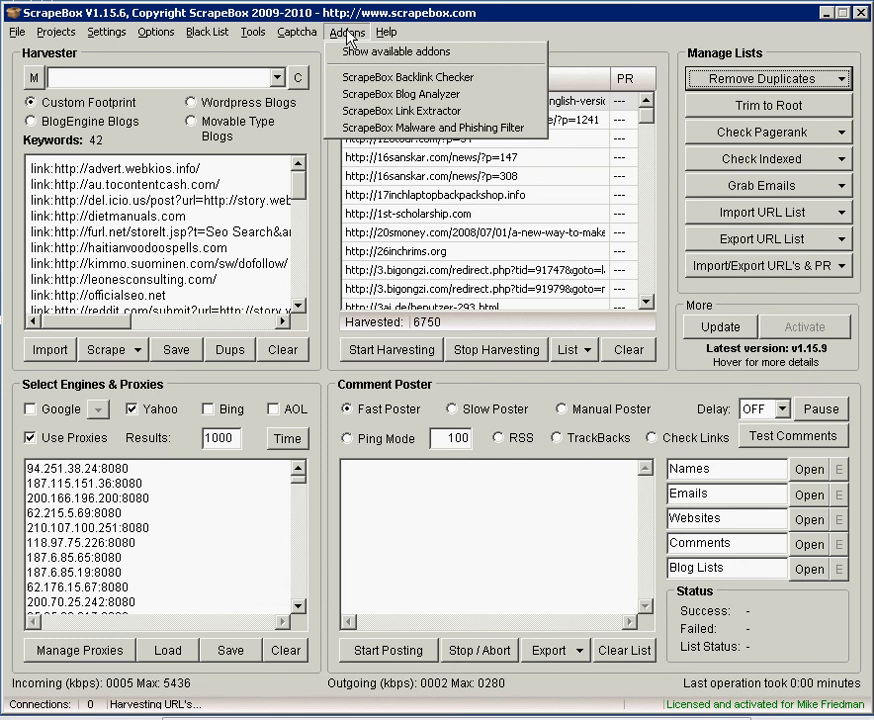
mouse_move(400, 94)
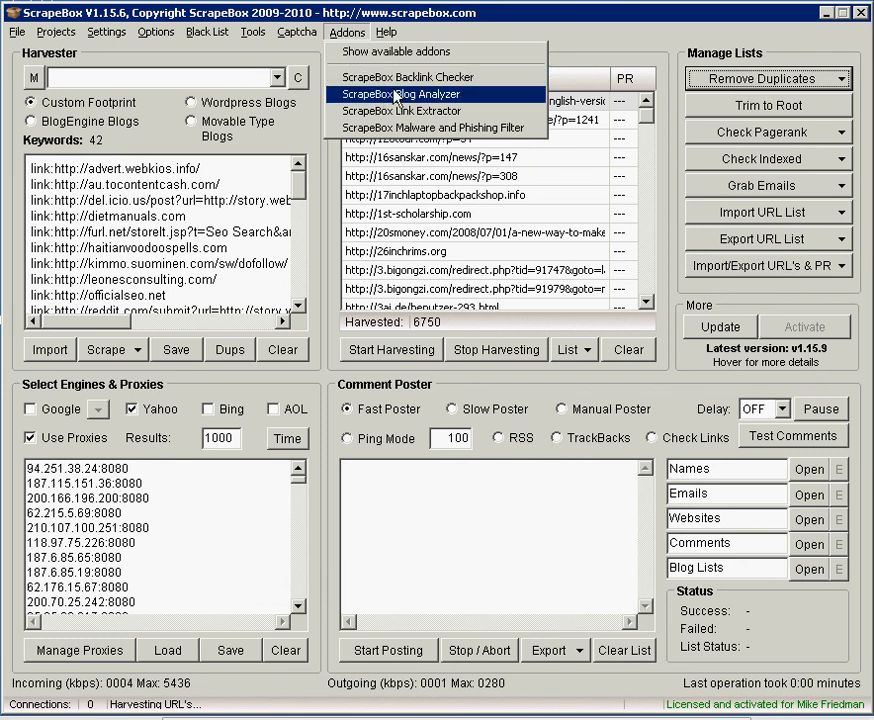
mouse_move(470, 104)
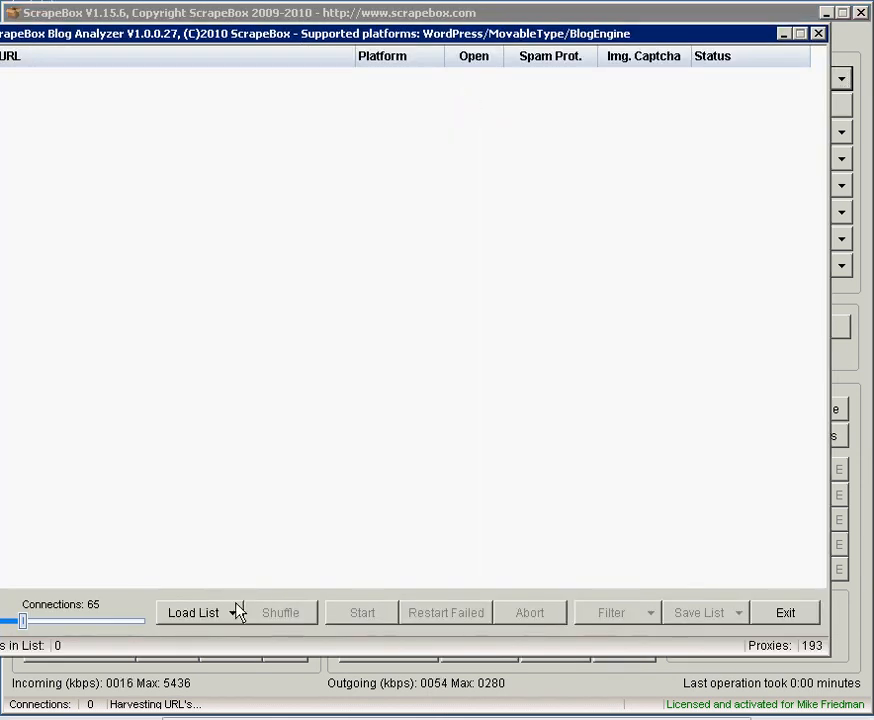
Load all 6750 URLs from the ScrapeBox Harvester into Blog Analyzer.
click(192, 612)
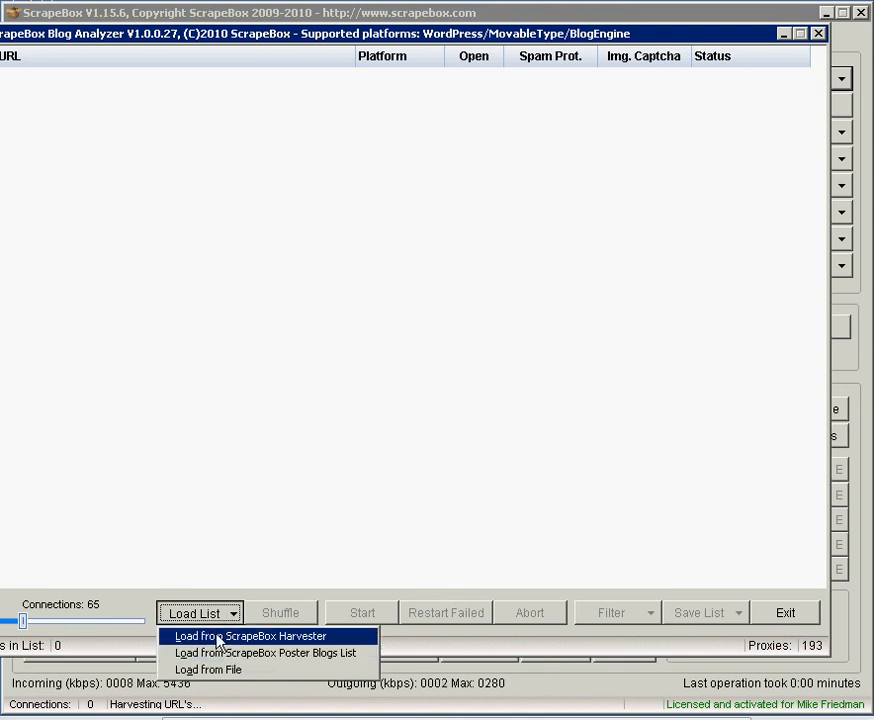
click(248, 636)
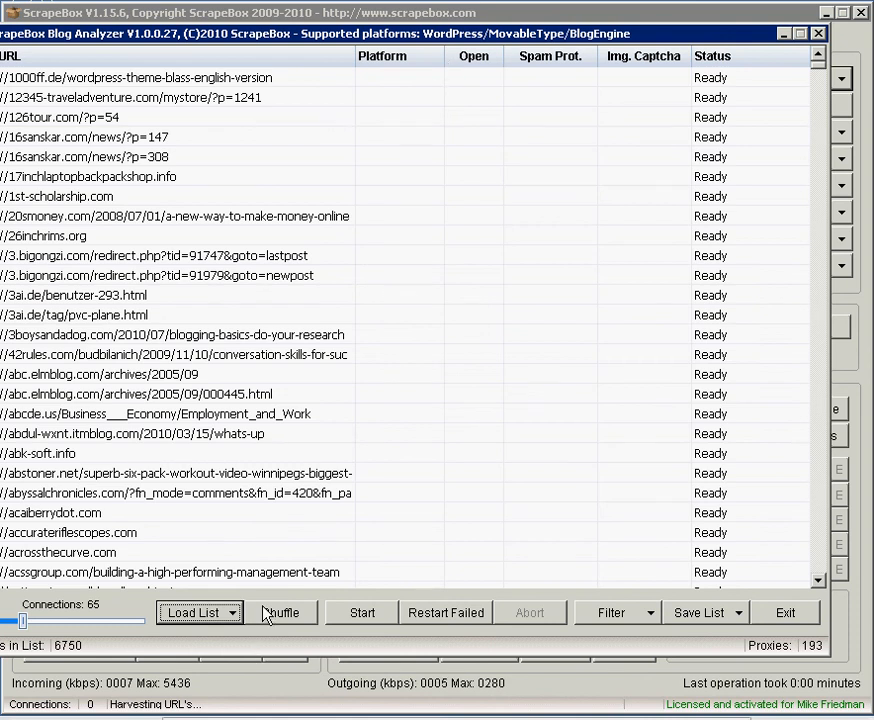
mouse_move(356, 84)
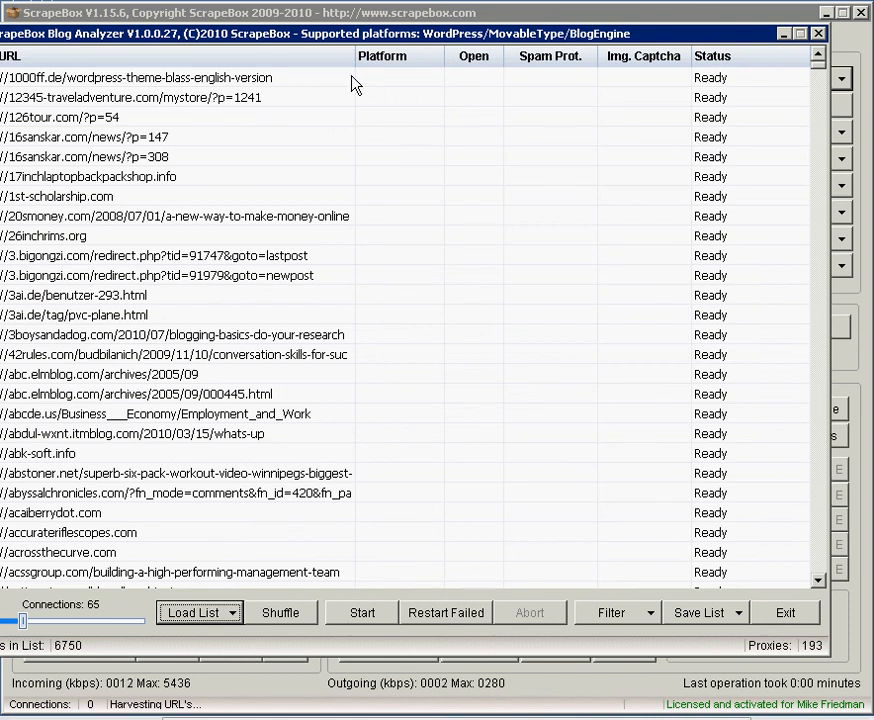
mouse_move(536, 102)
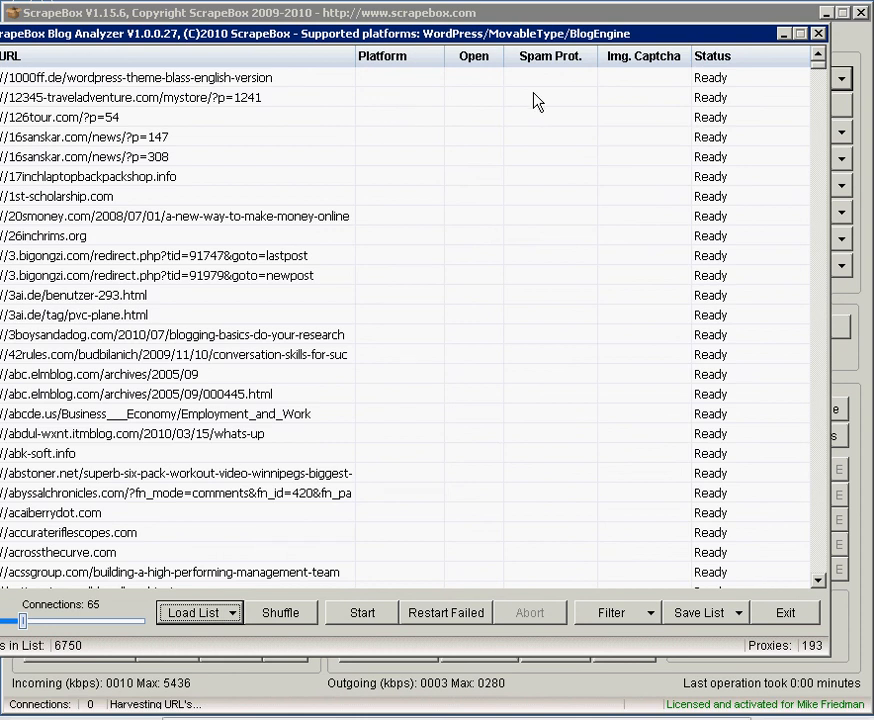
mouse_move(318, 32)
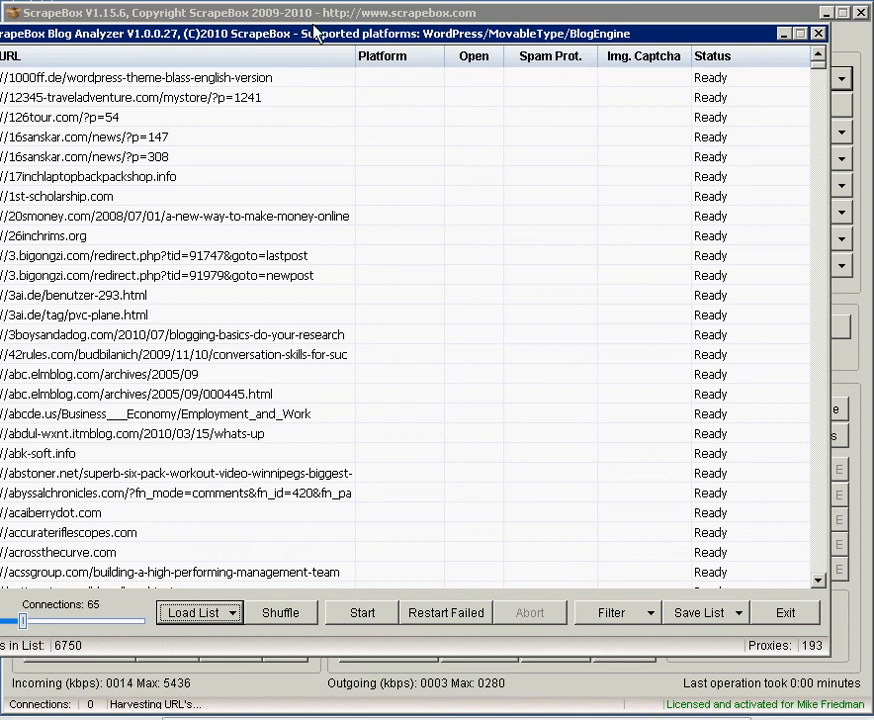
mouse_move(418, 168)
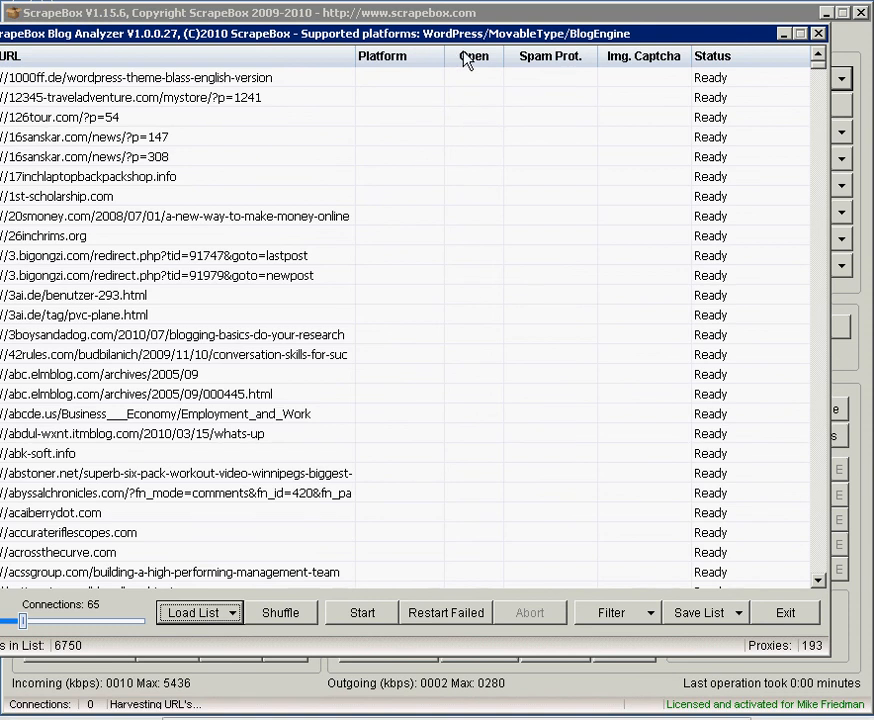
mouse_move(470, 328)
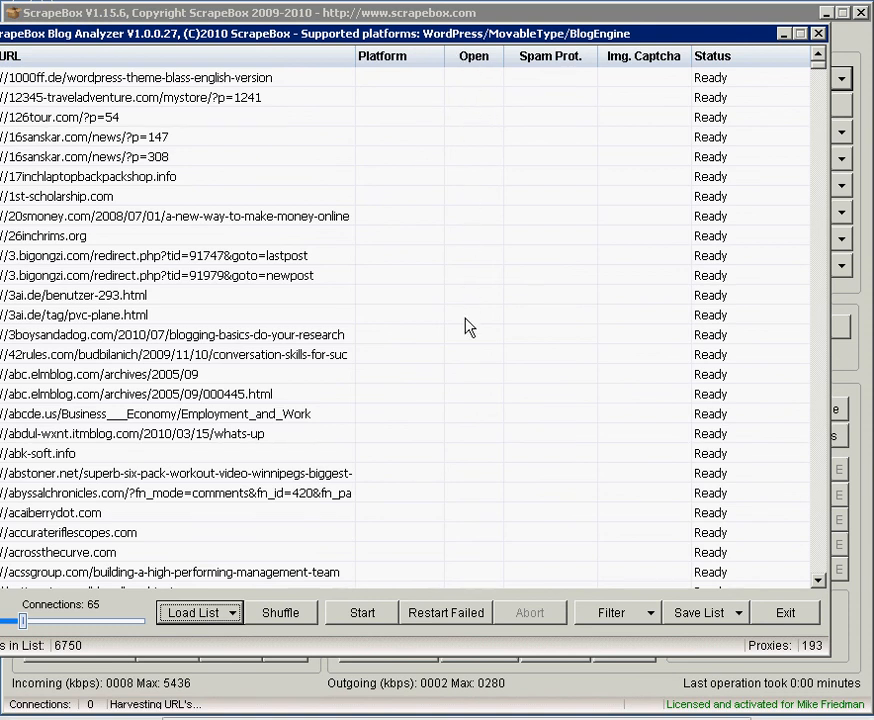
mouse_move(564, 78)
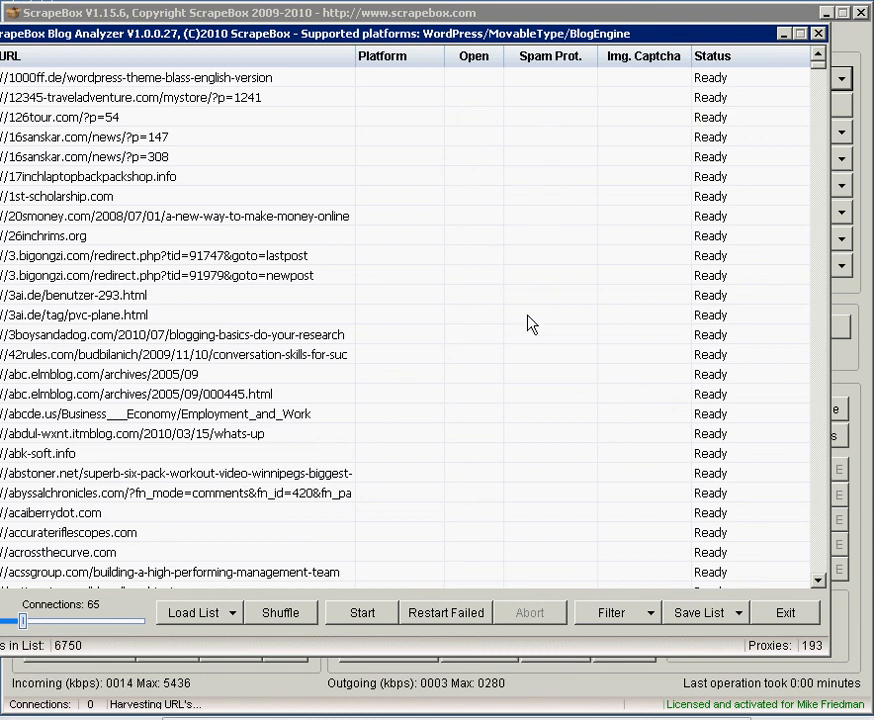
mouse_move(636, 100)
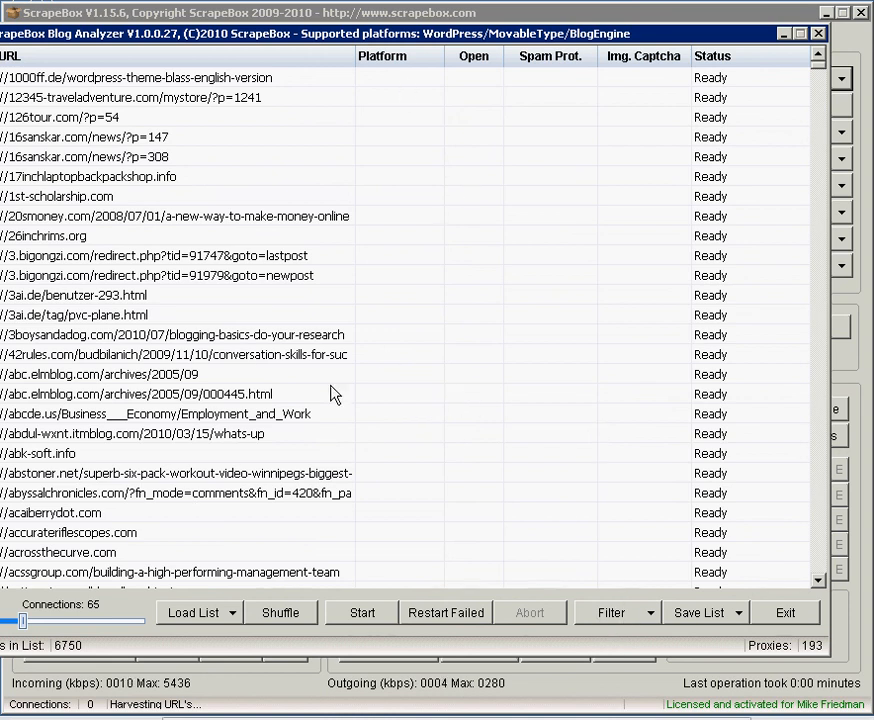
mouse_move(788, 612)
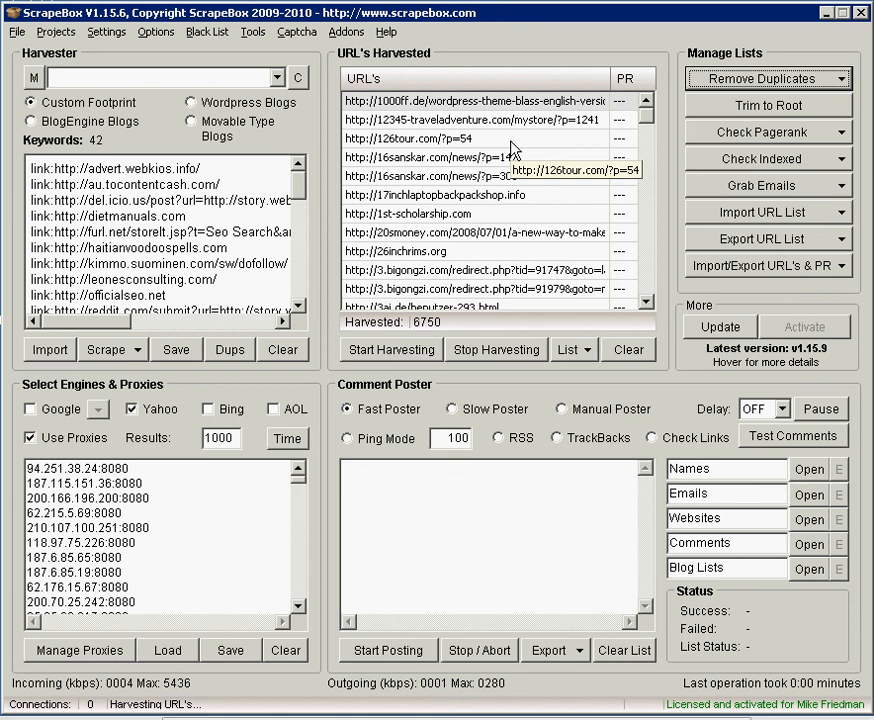
mouse_move(112, 234)
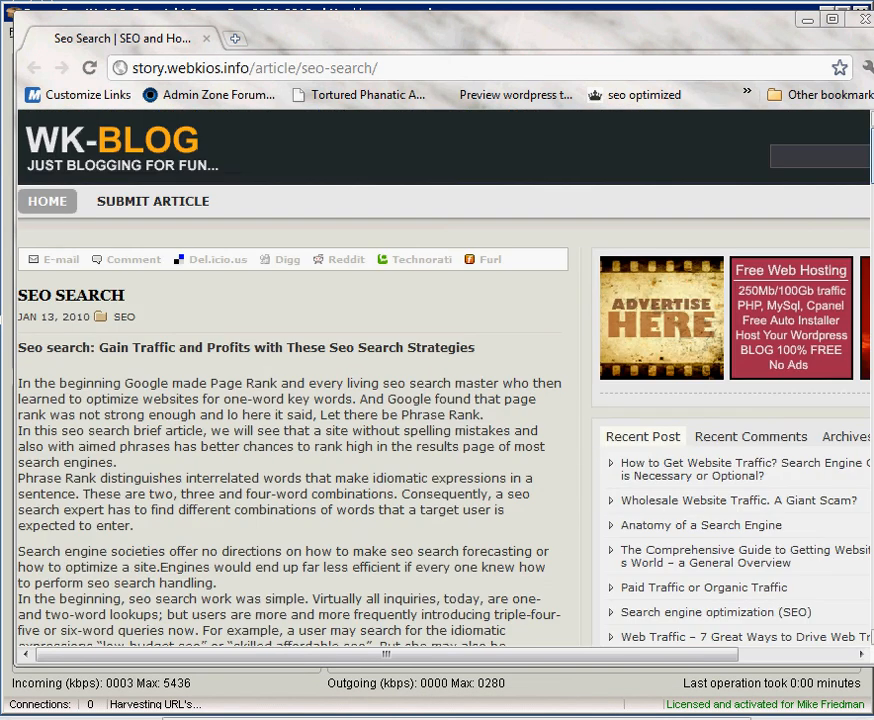
scroll(down, 3)
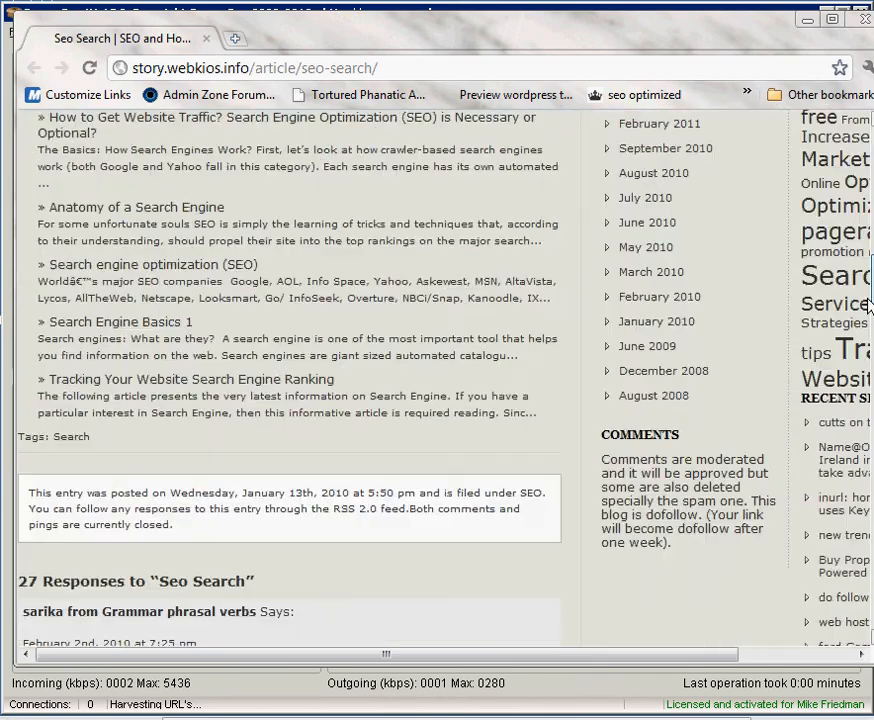
scroll(down, 3)
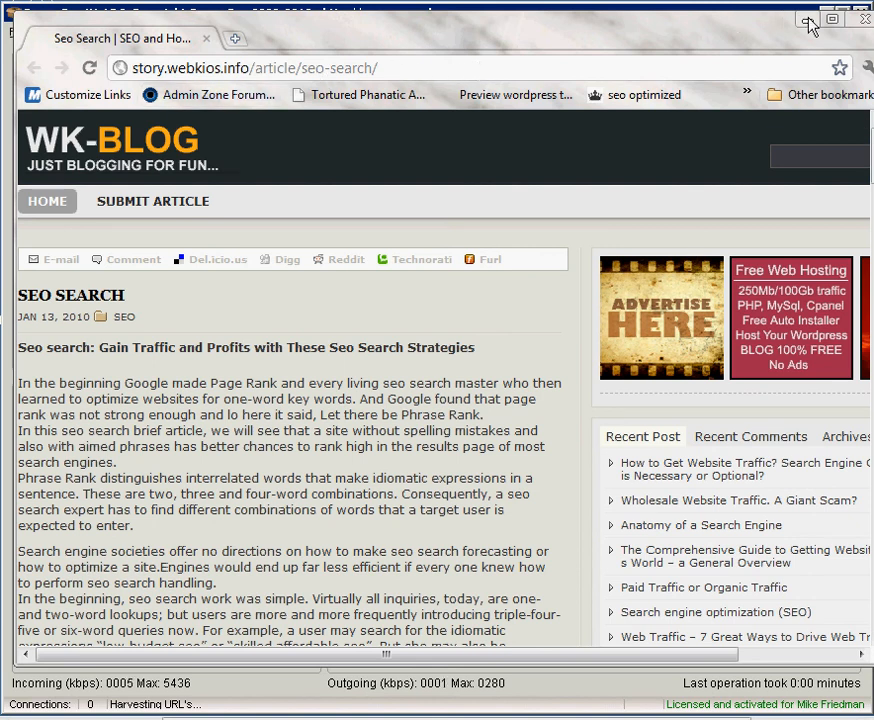
mouse_move(808, 20)
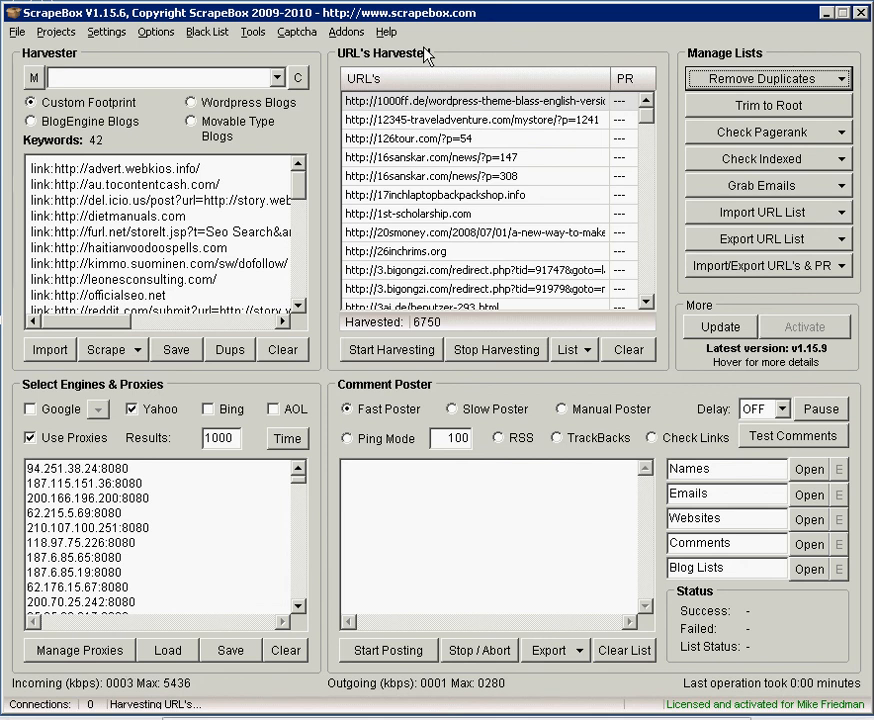
mouse_move(84, 216)
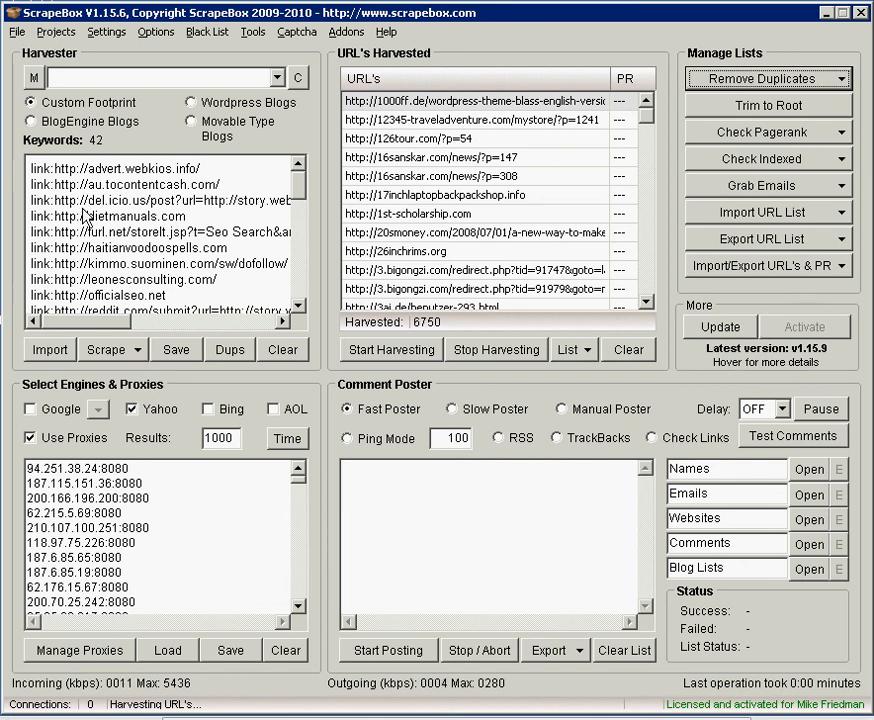